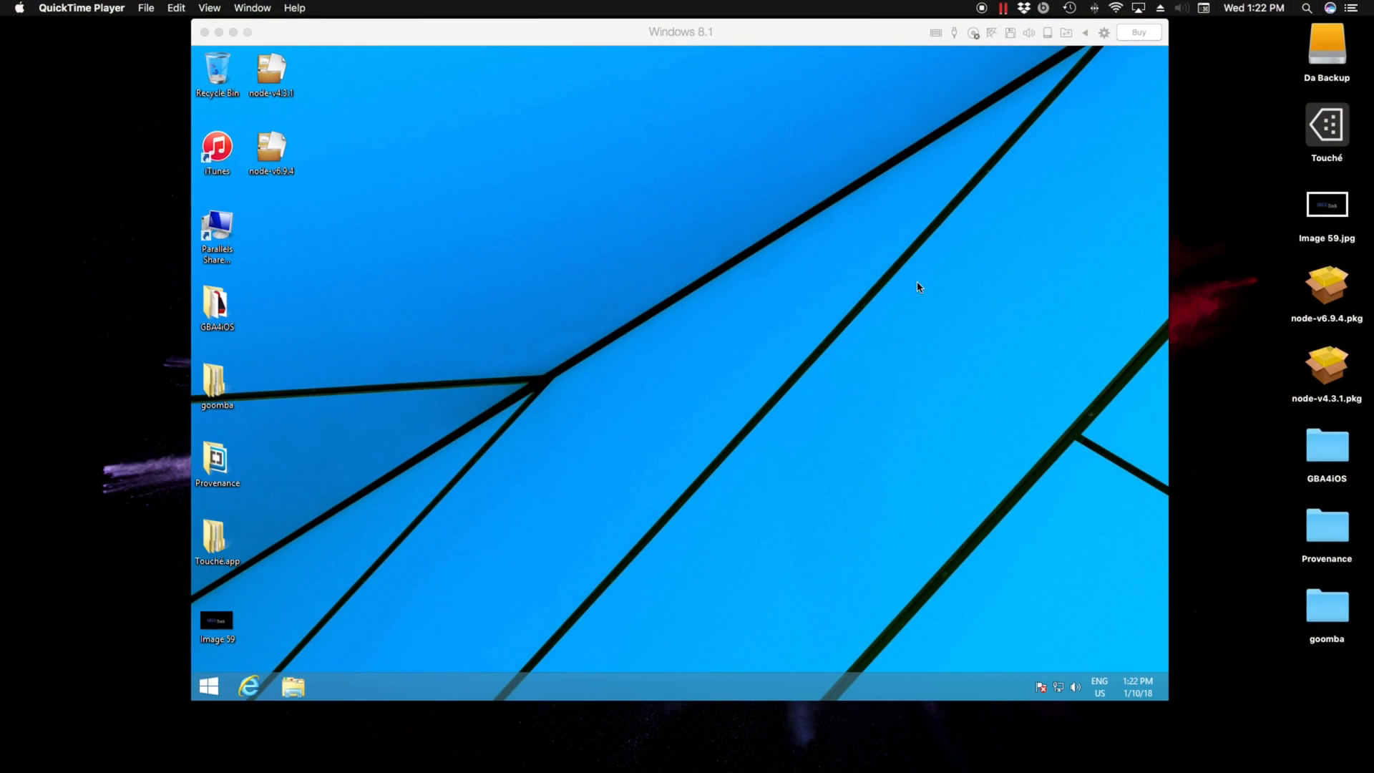
mouse_move(1037, 369)
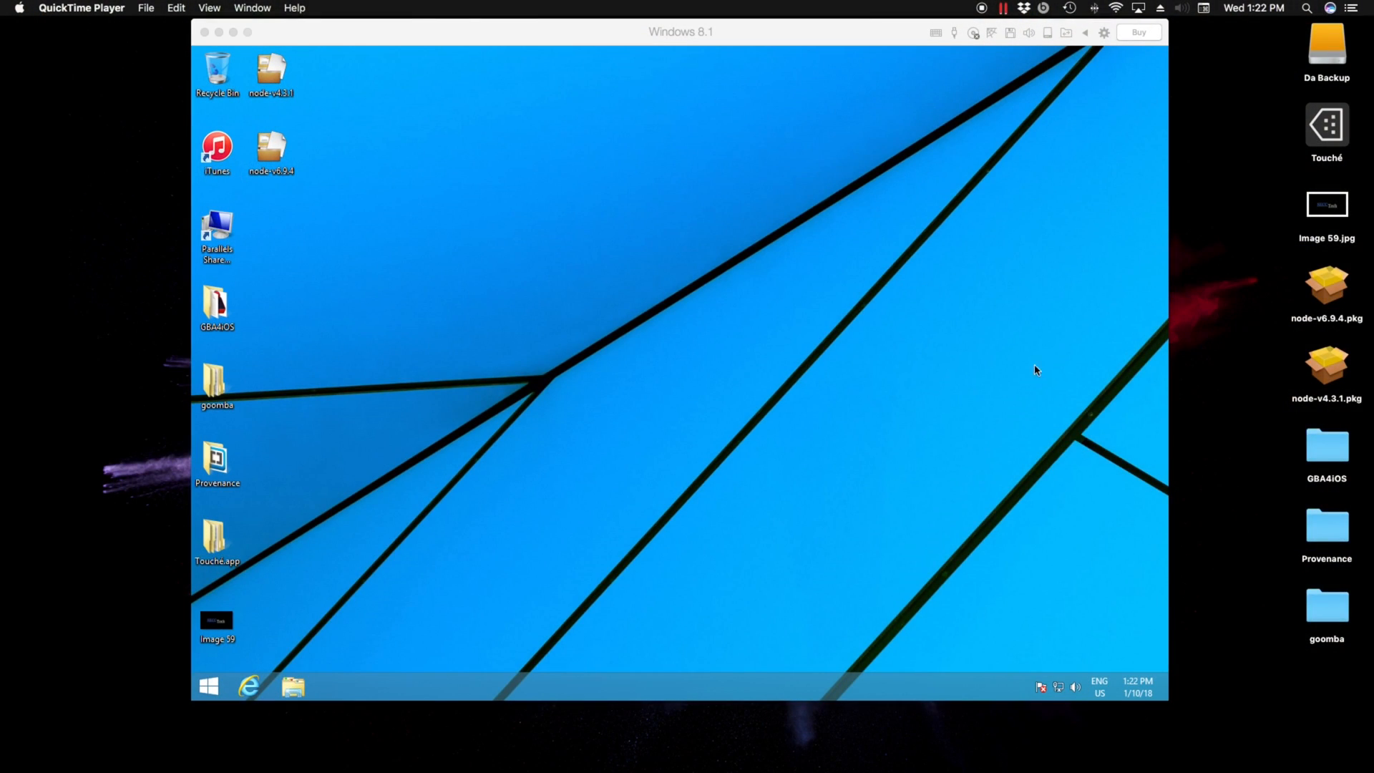
mouse_move(779, 403)
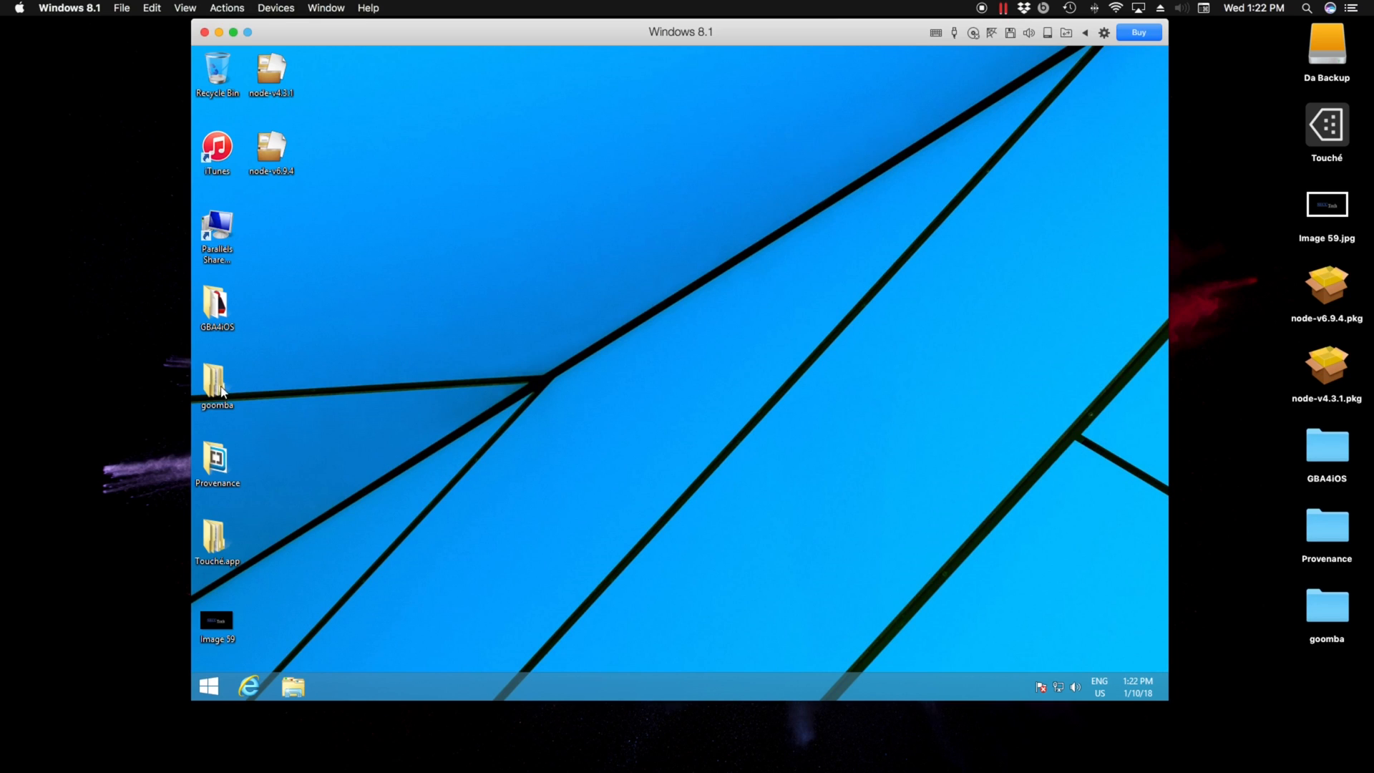
- Run goombafront from goomba > goombacolor_12_14_2014 as administrator and accept the UAC prompt
double_click(216, 384)
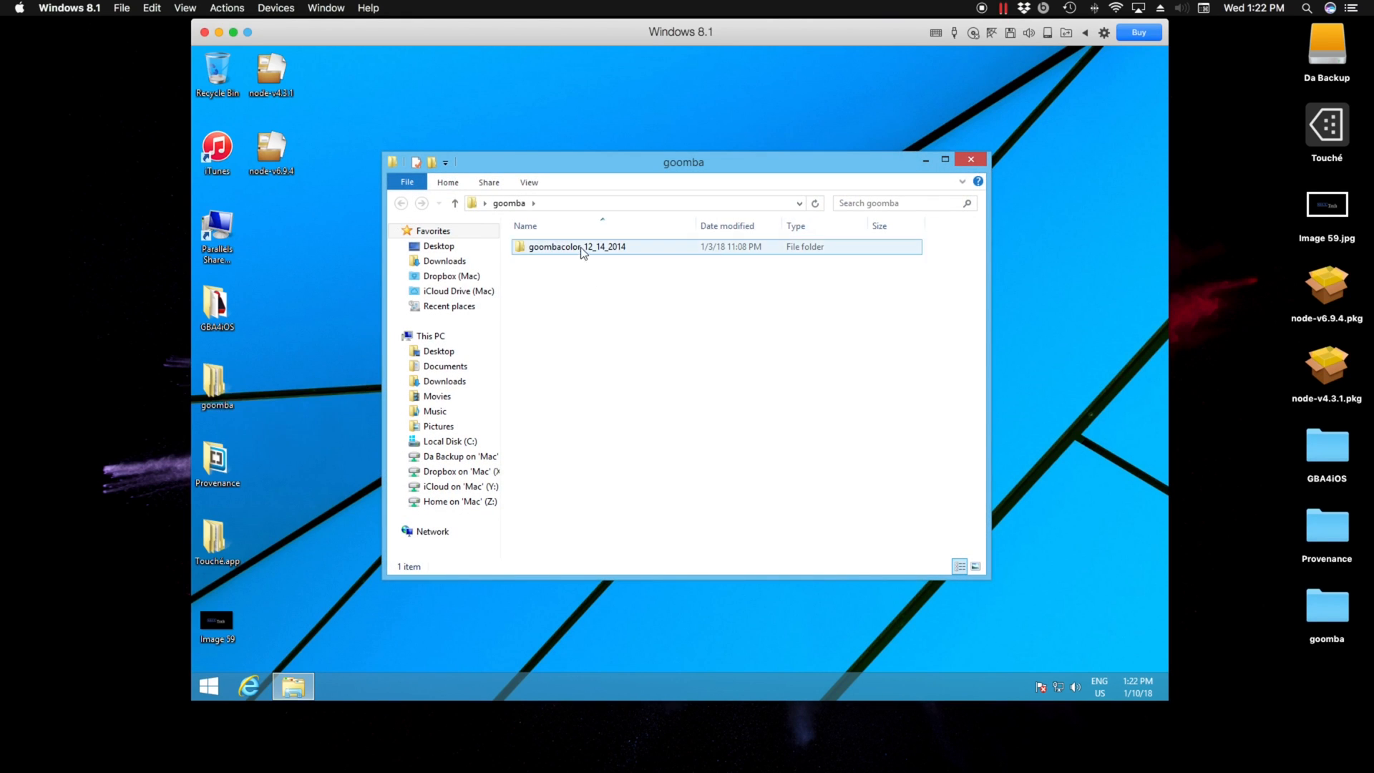
double_click(576, 247)
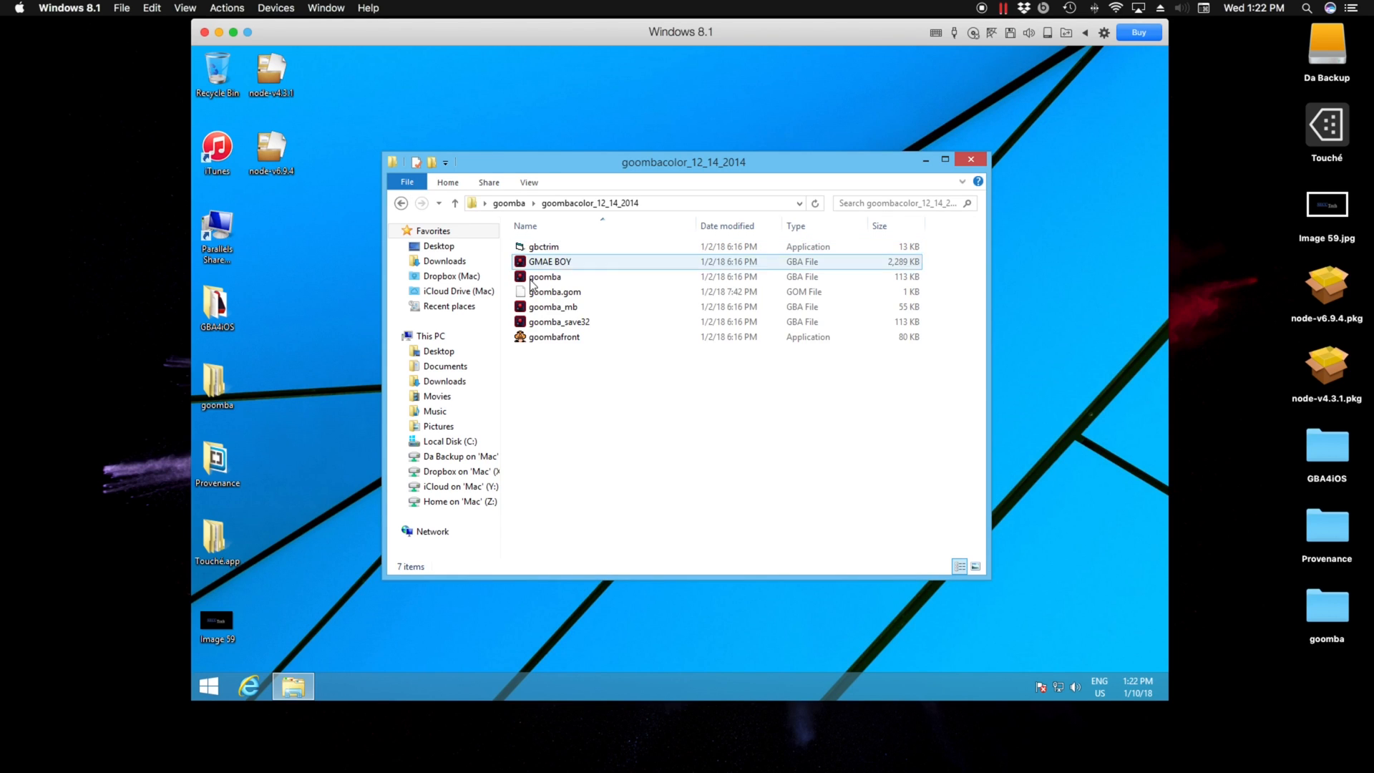
right_click(552, 336)
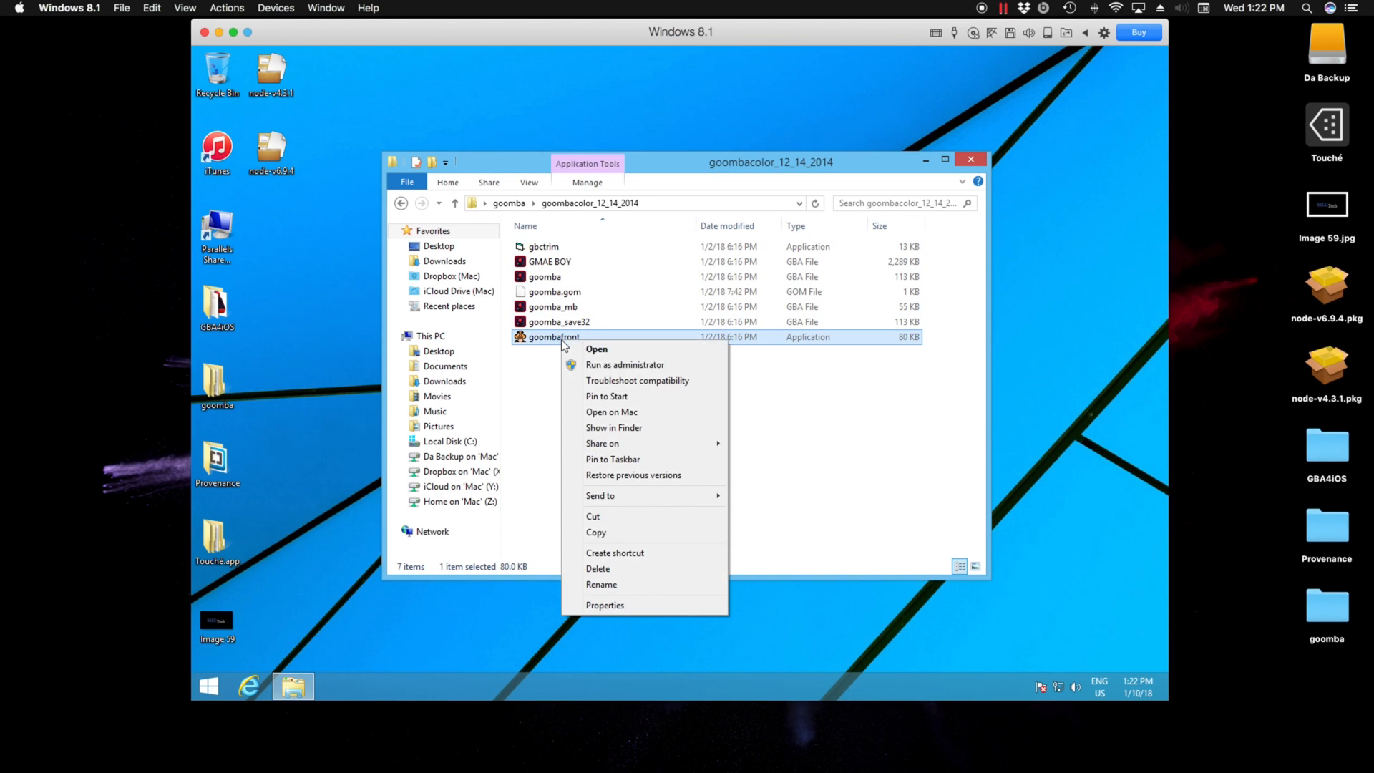
mouse_move(626, 365)
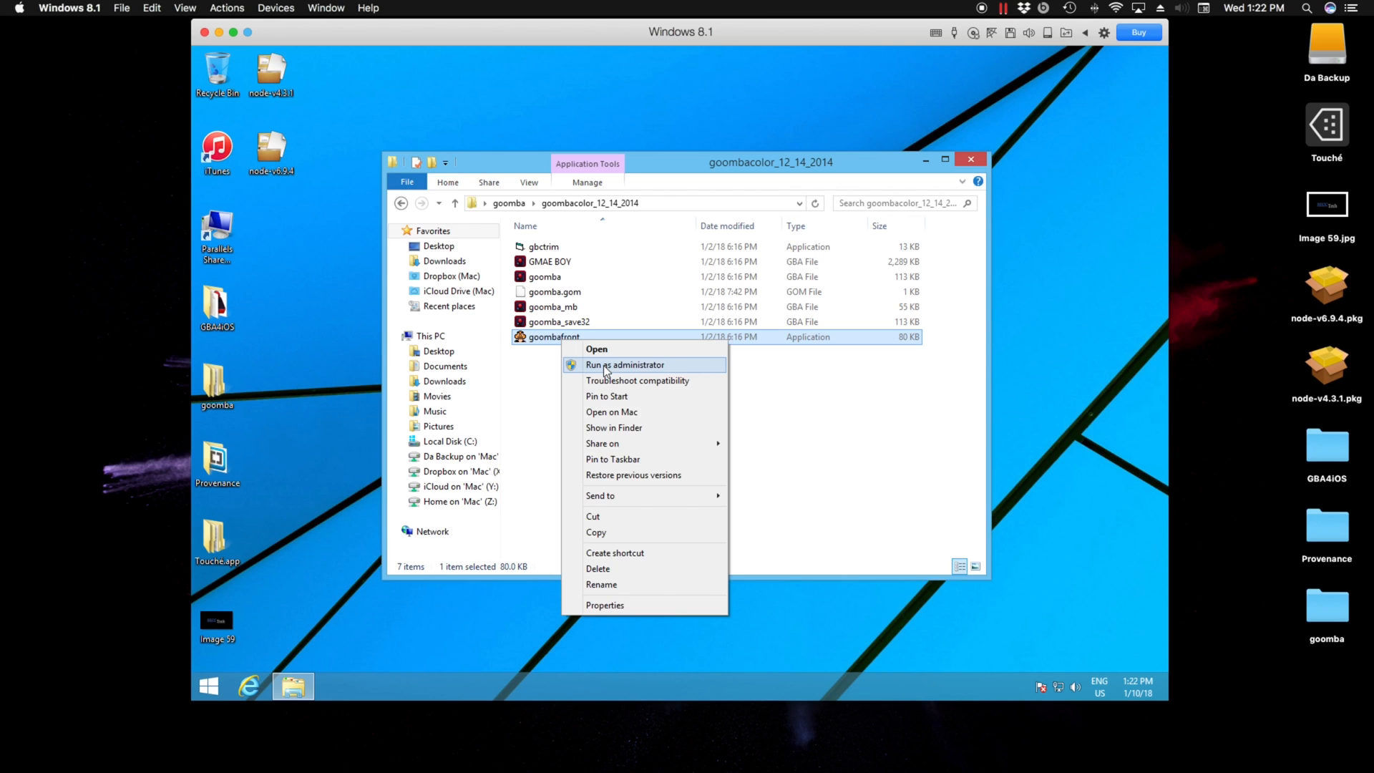
left_click(622, 365)
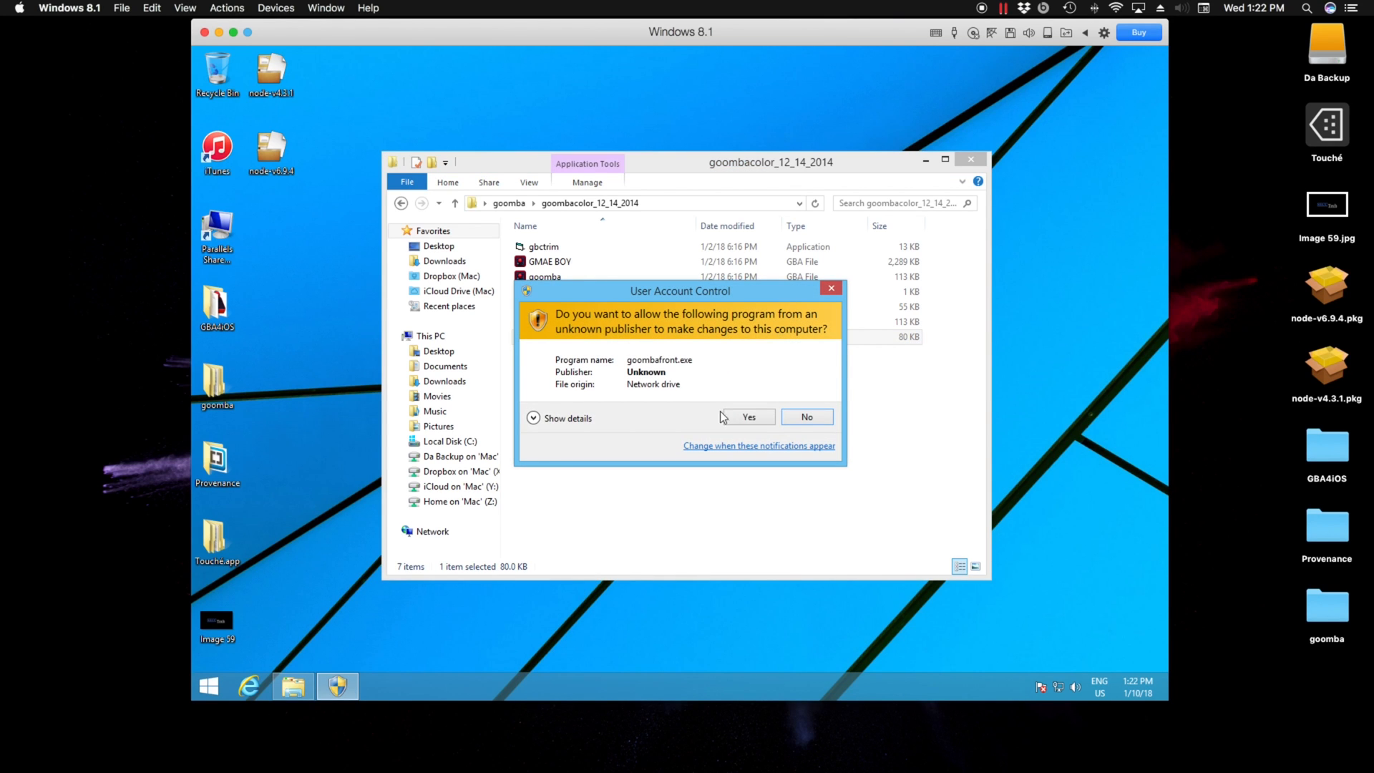
left_click(747, 417)
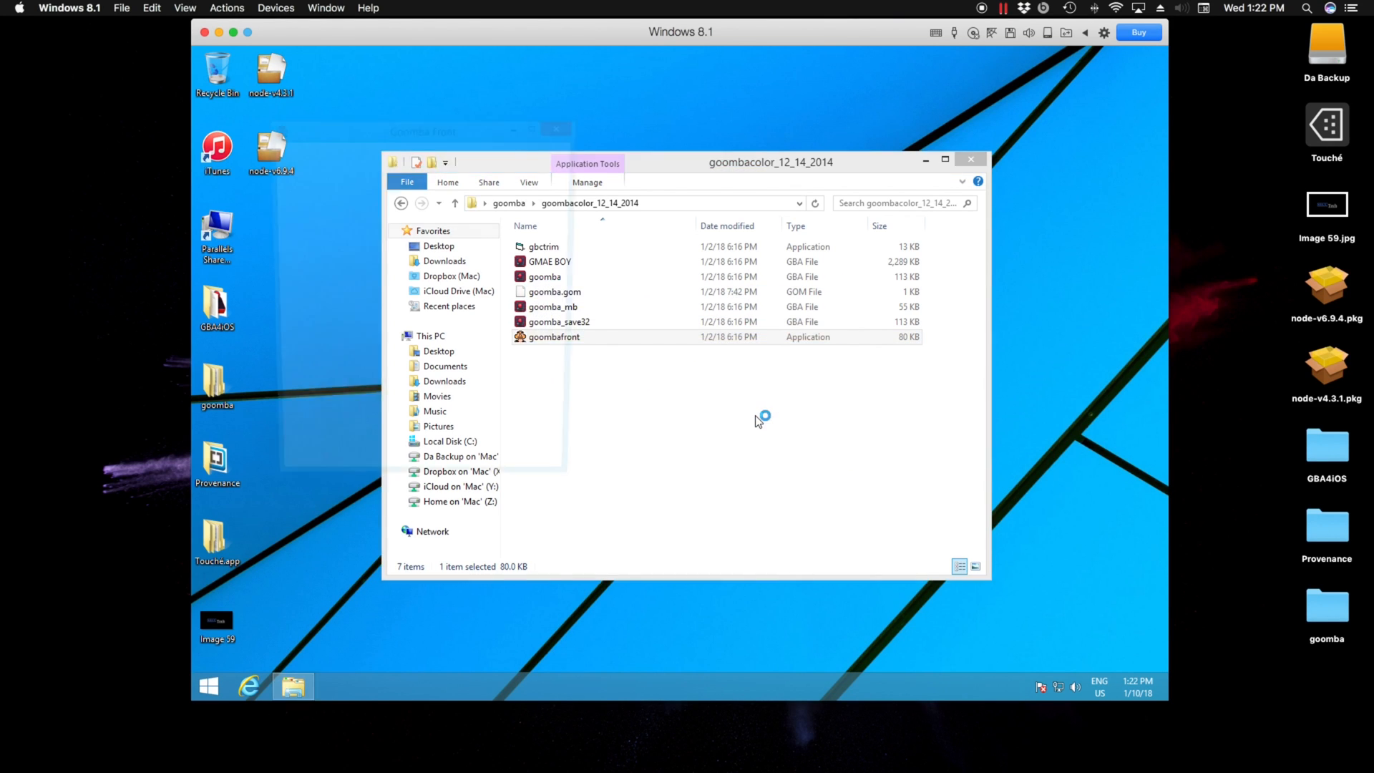
- Choose goomba_mb from goombacolor_12_14_2014 as the emulator file
double_click(554, 336)
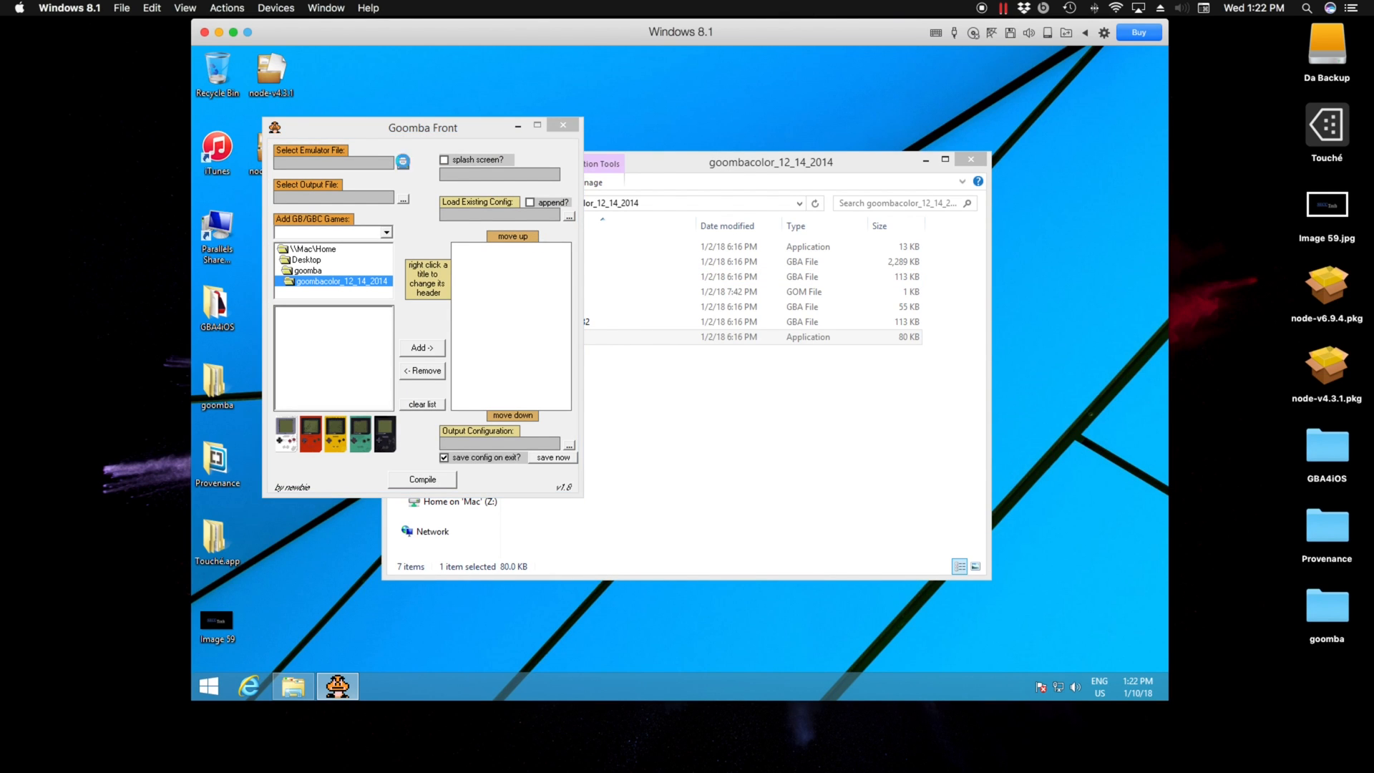
left_click(403, 162)
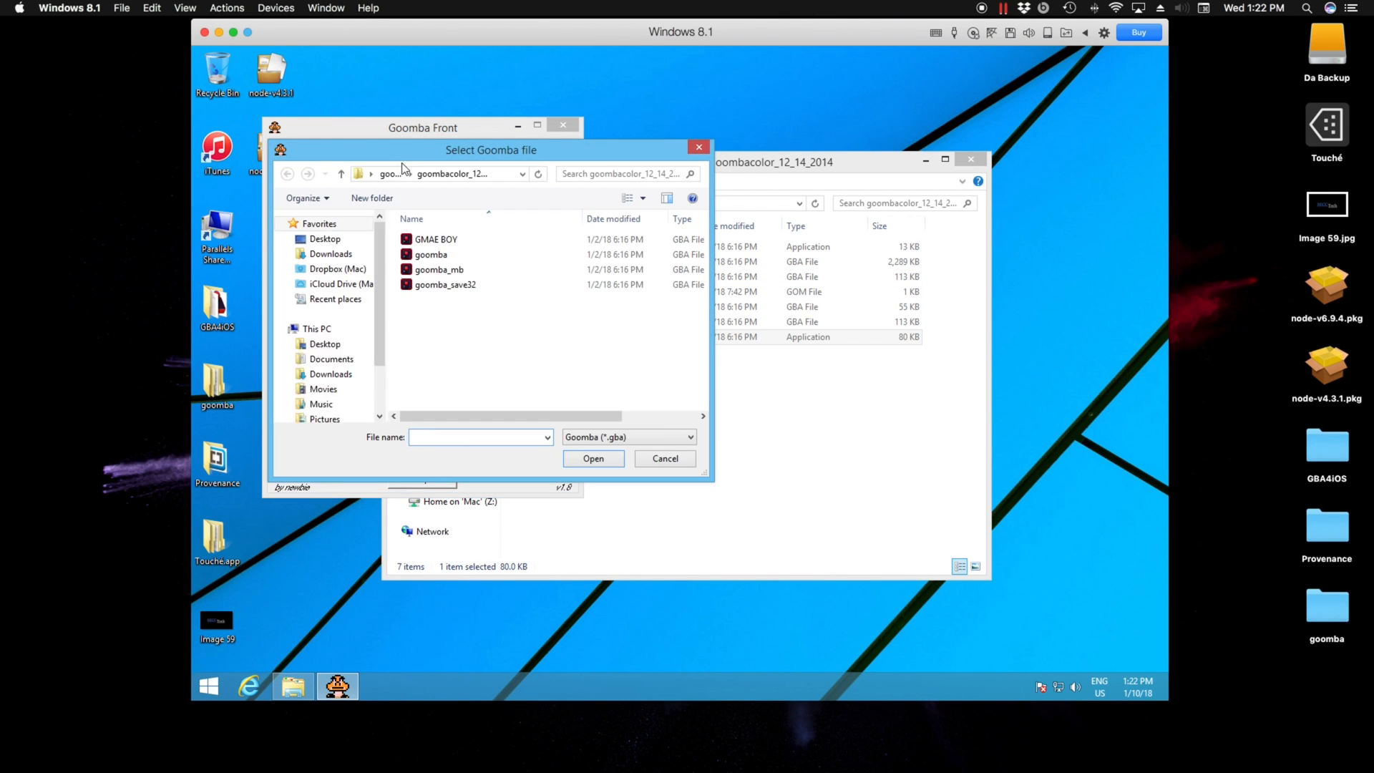
left_click(438, 269)
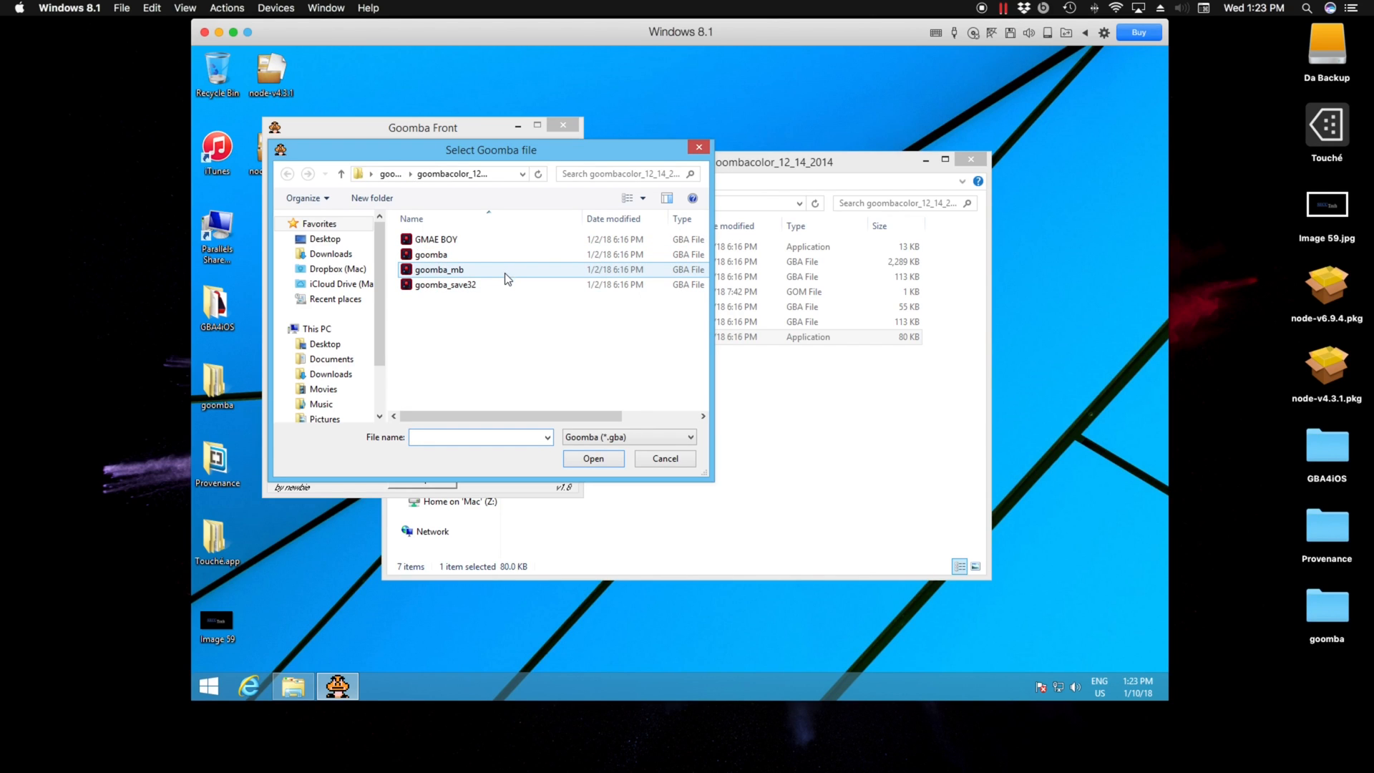
mouse_move(481, 276)
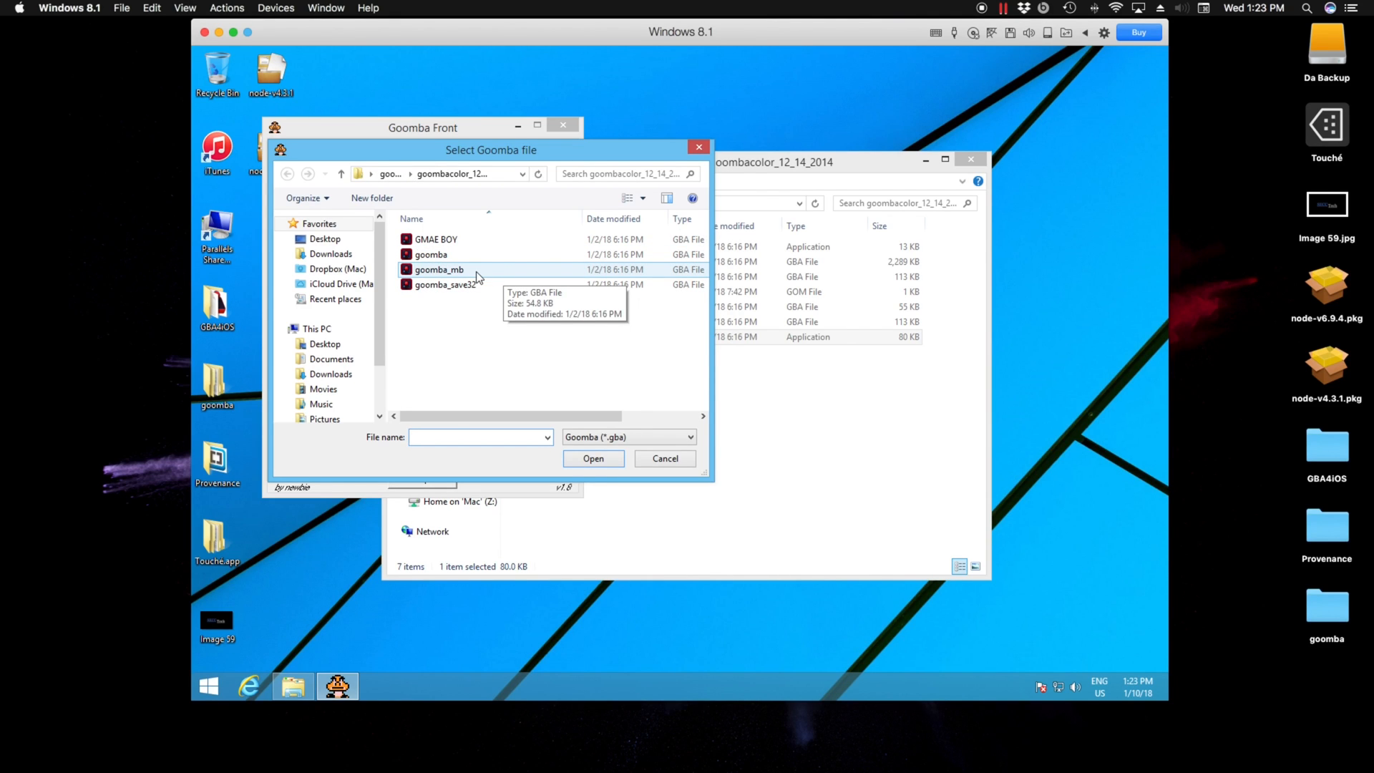
left_click(438, 269)
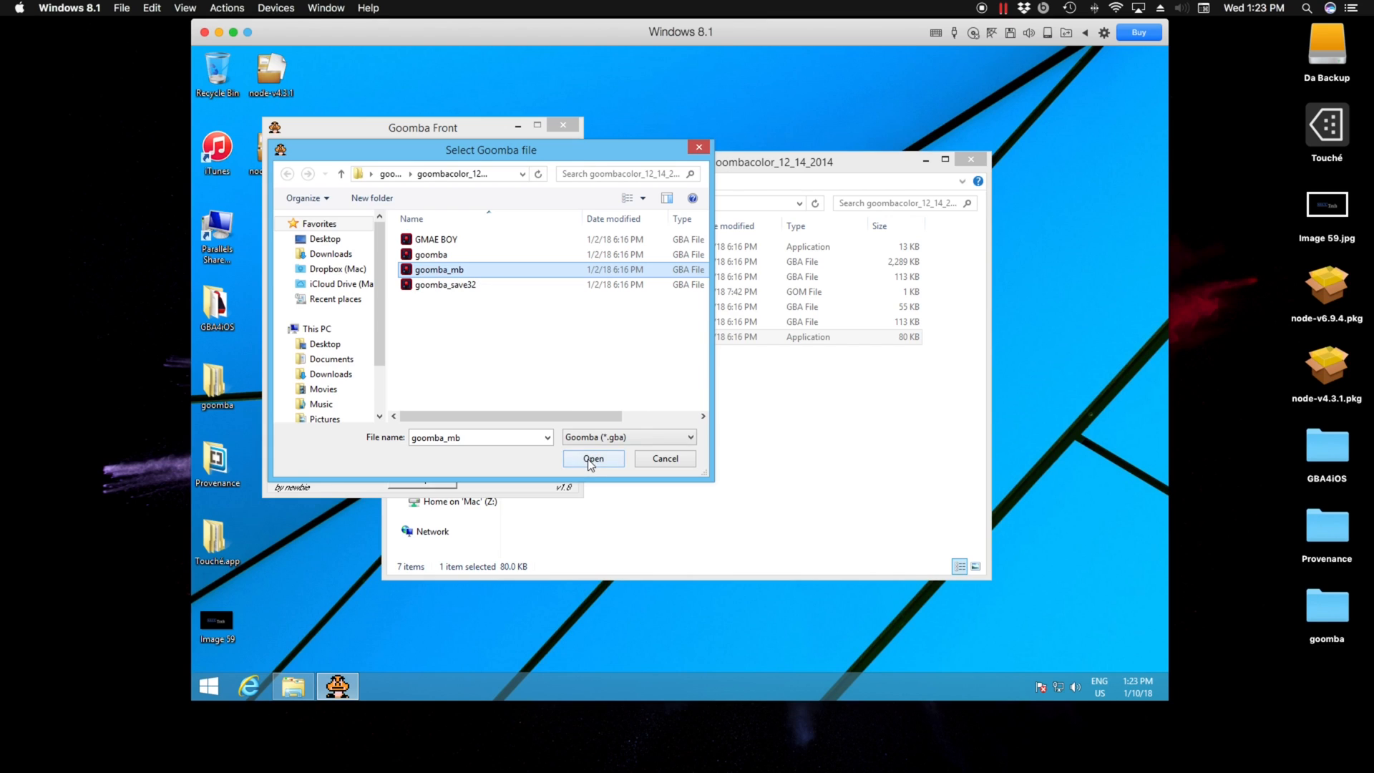
left_click(593, 458)
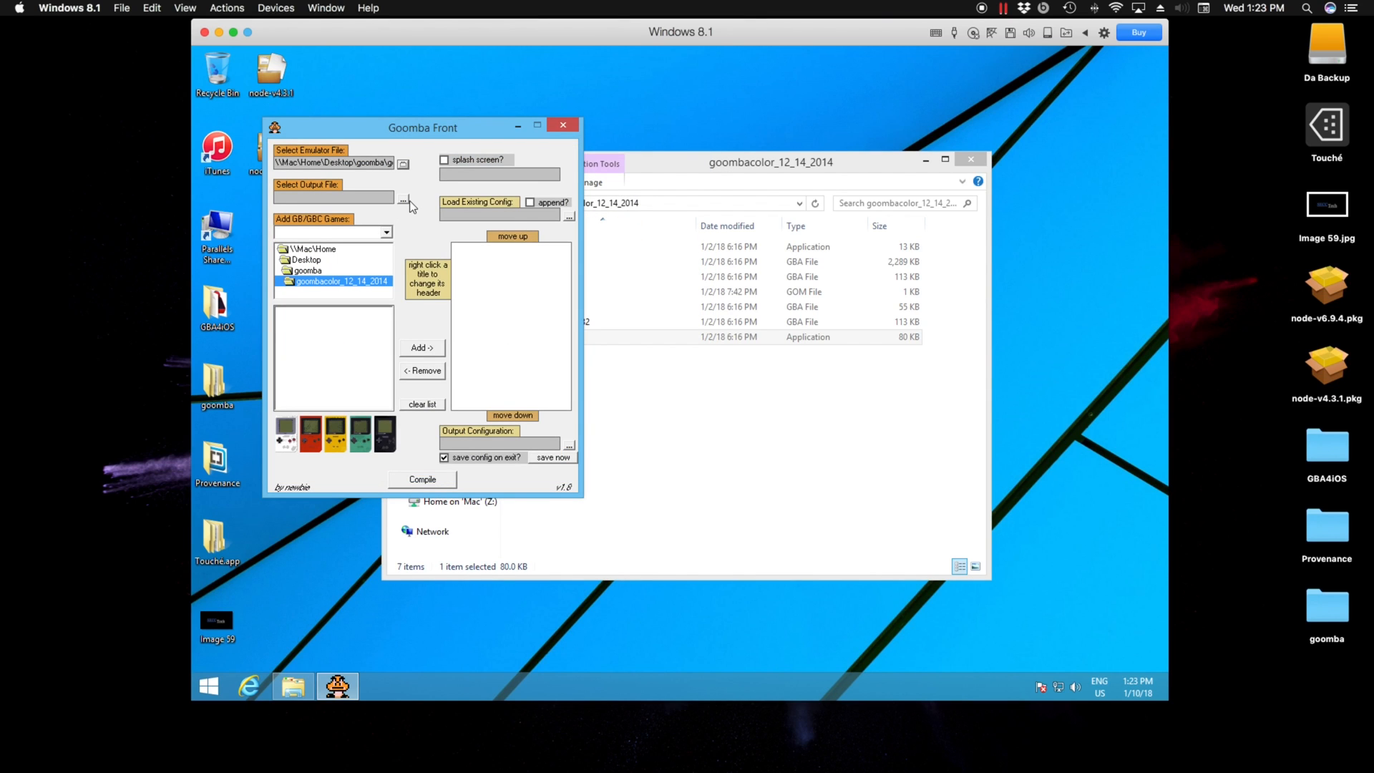
- Start naming the output file 'Pokemon Blue GB' in the output save dialog
left_click(403, 196)
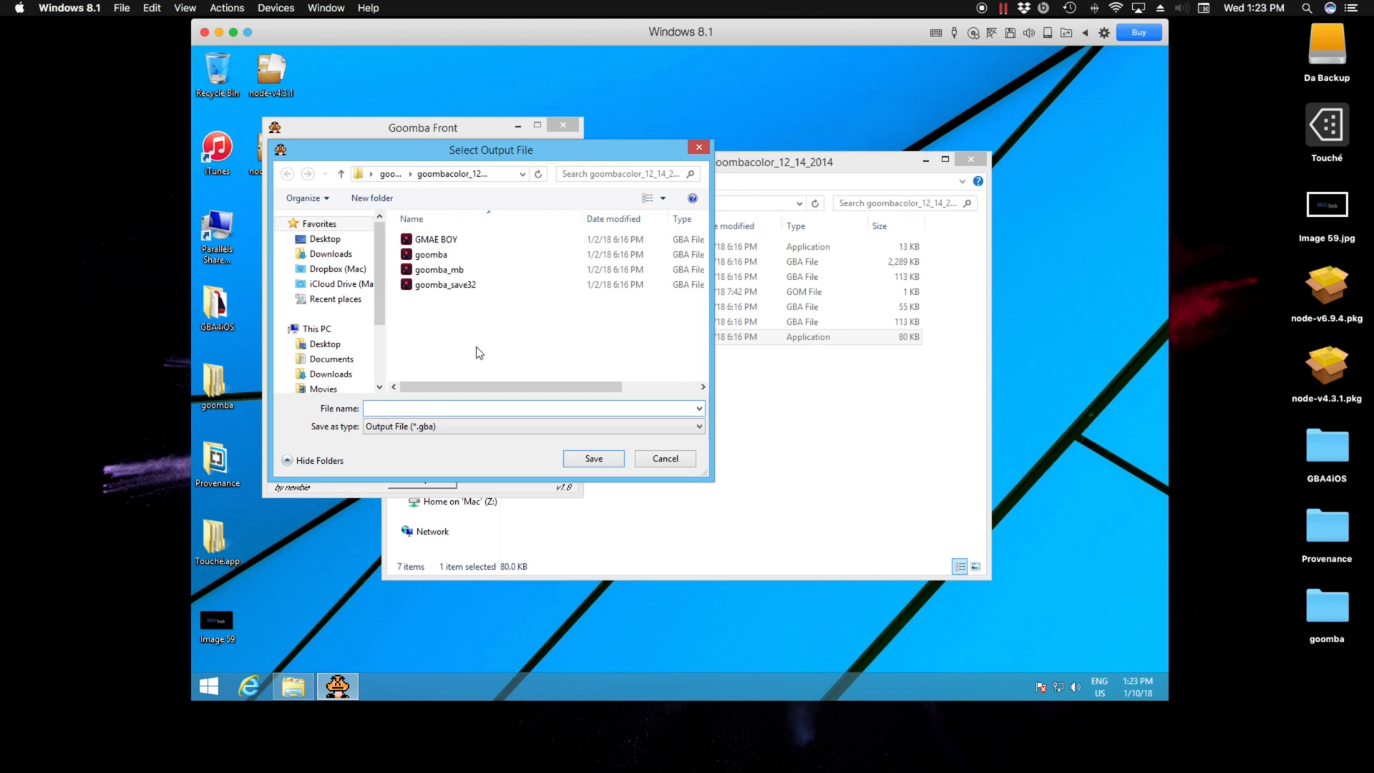
mouse_move(479, 352)
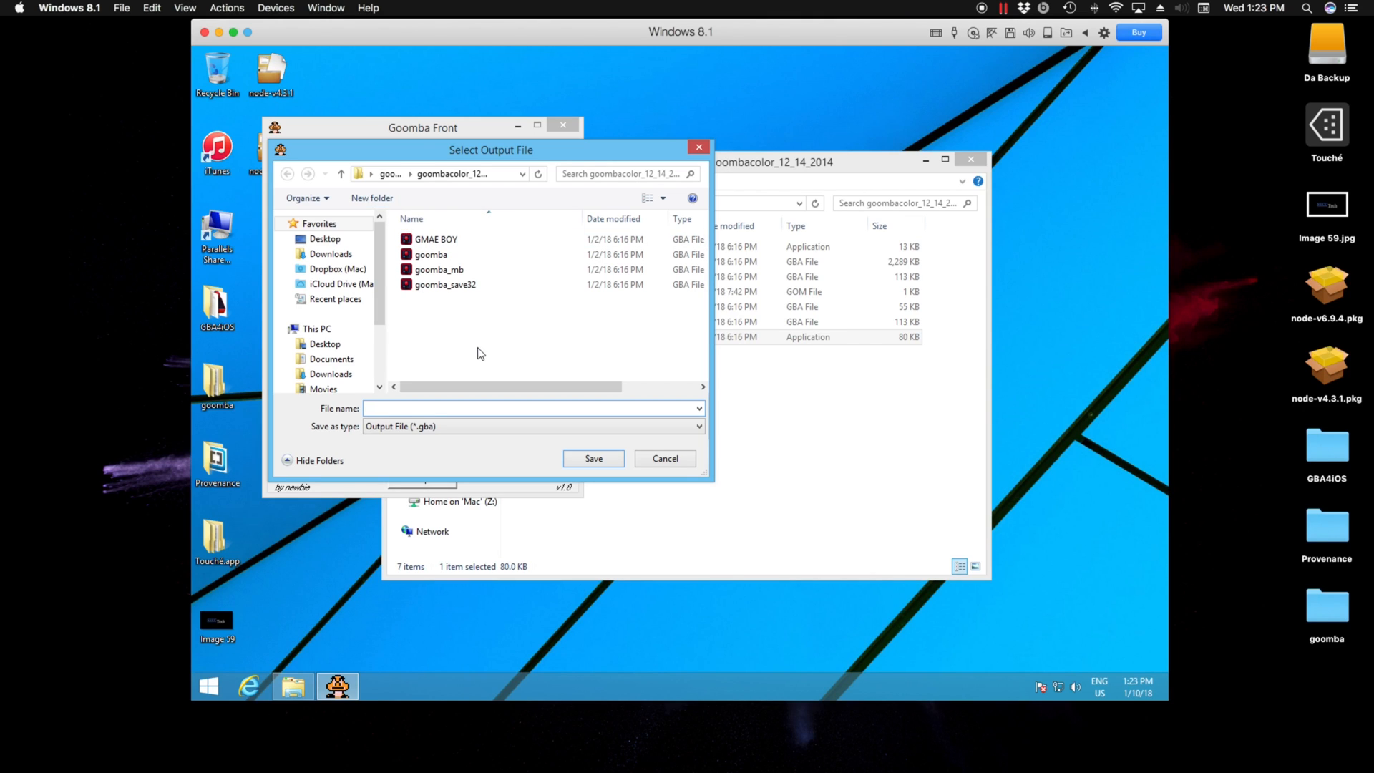
left_click(533, 408)
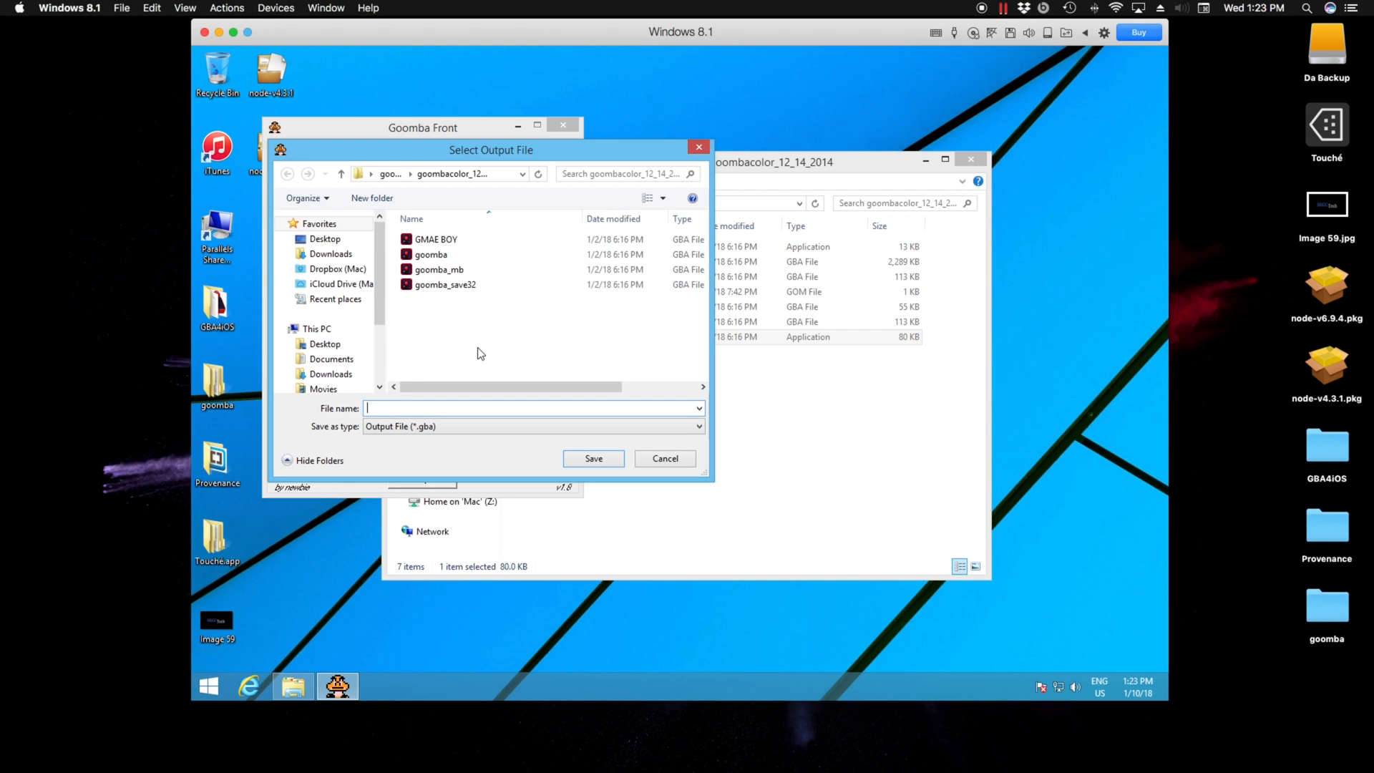
type("Pokemon Blue")
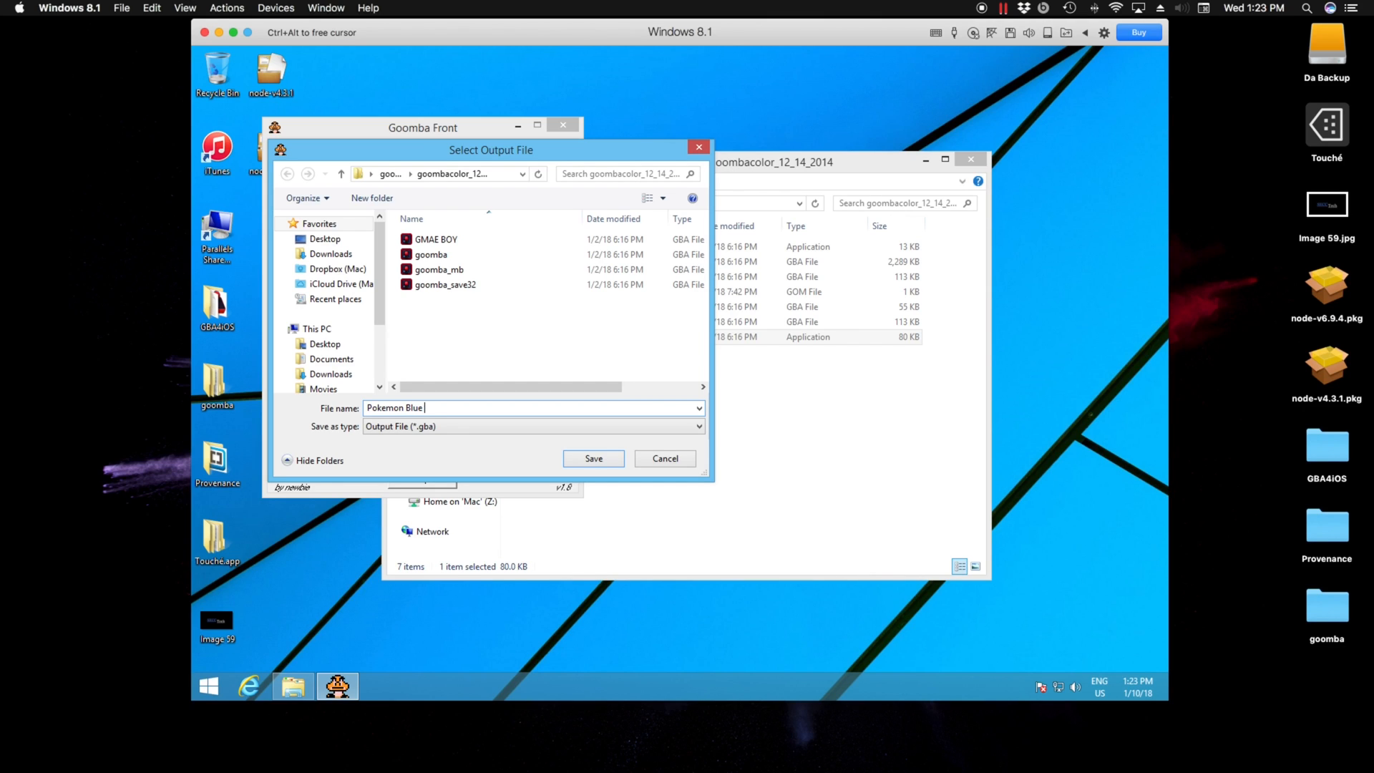
- Finish the output name 'Pokemon Blue GB' and confirm the save location
type("GB")
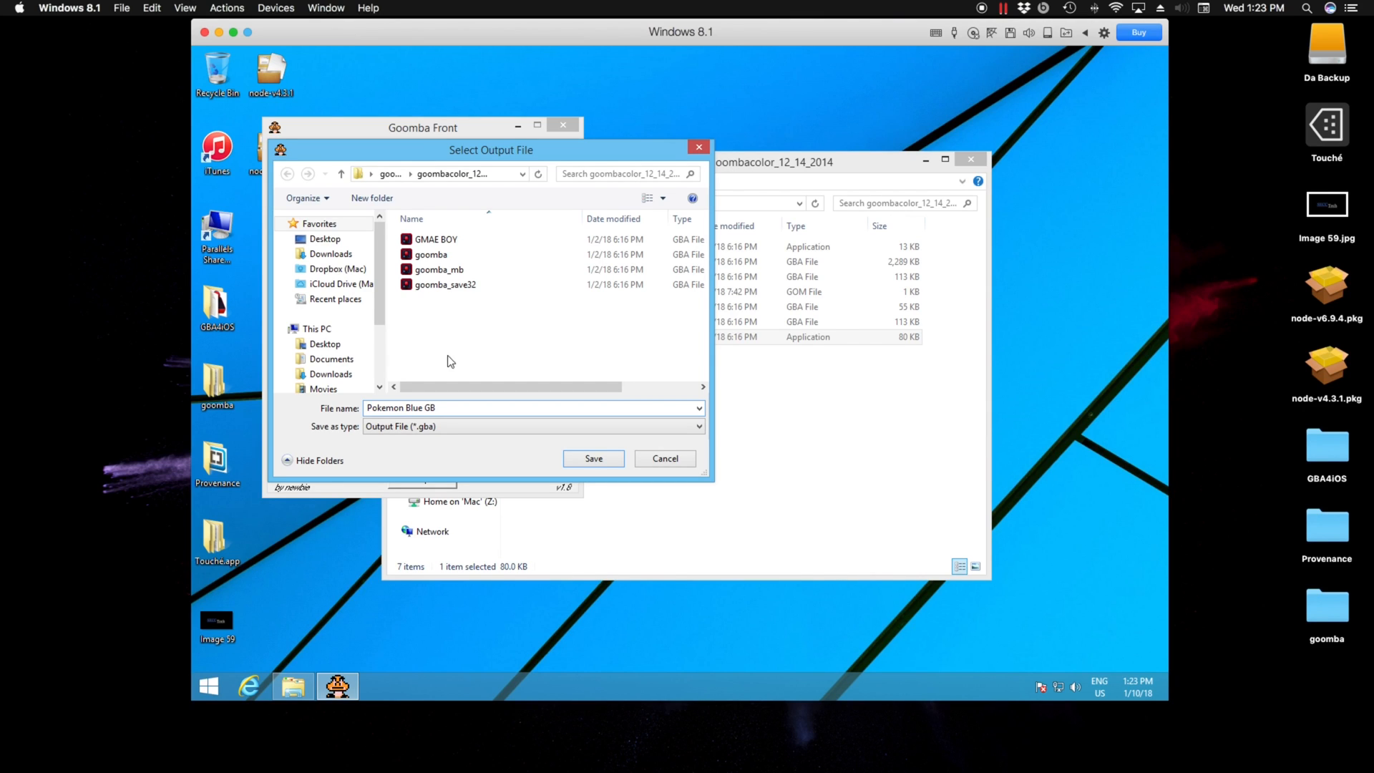
left_click(593, 458)
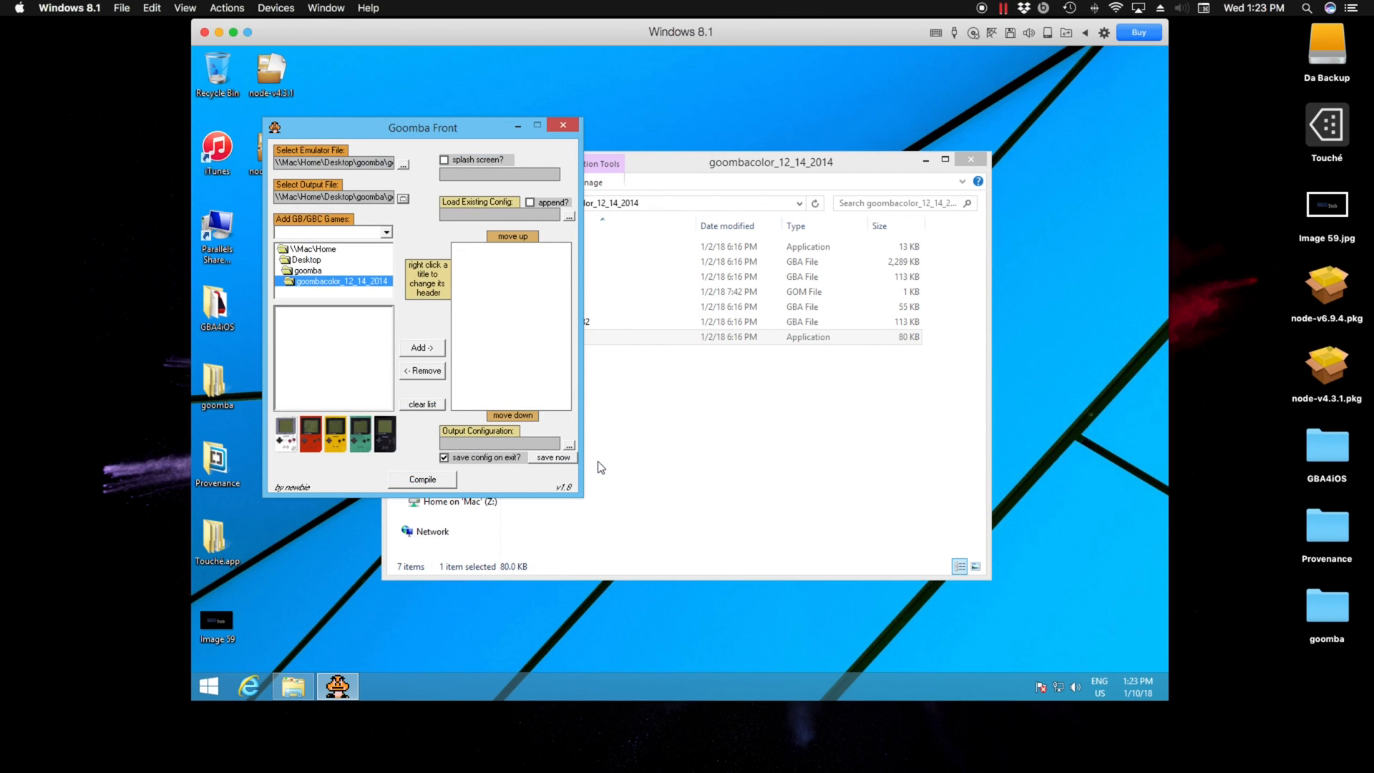
mouse_move(325, 255)
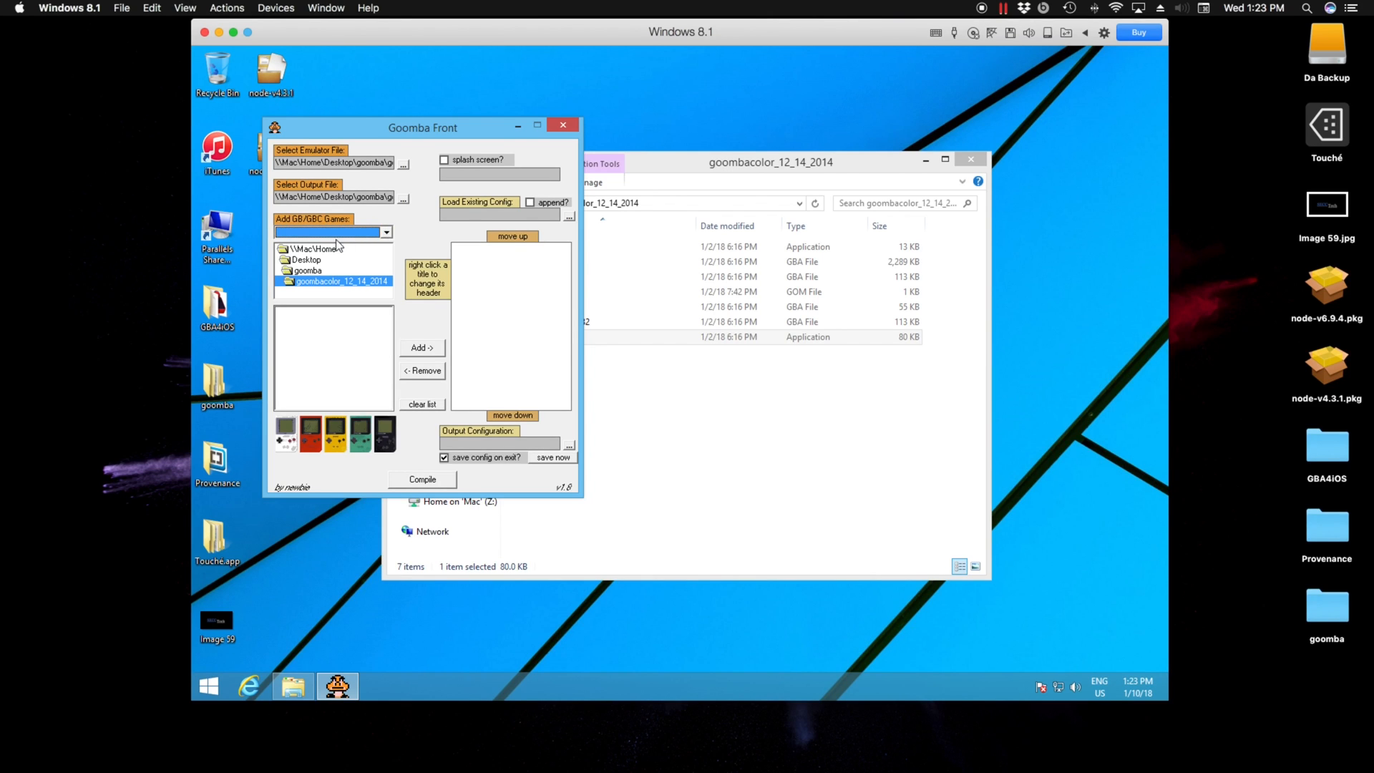
- Add Pokemon - Blue Version.gb from Desktop > GBA4iOS and compile it into Pokemon Blue GB.gba
left_click(305, 260)
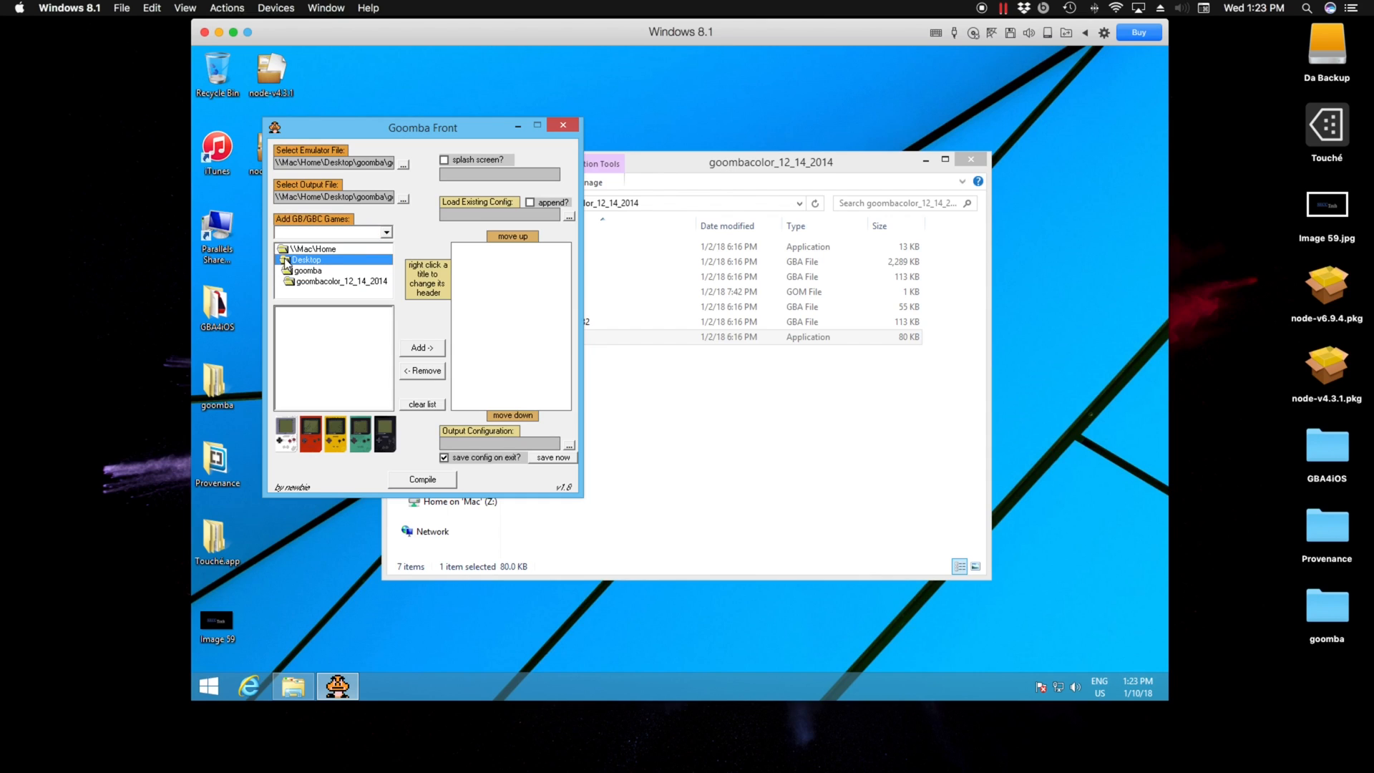
scroll("down", 3)
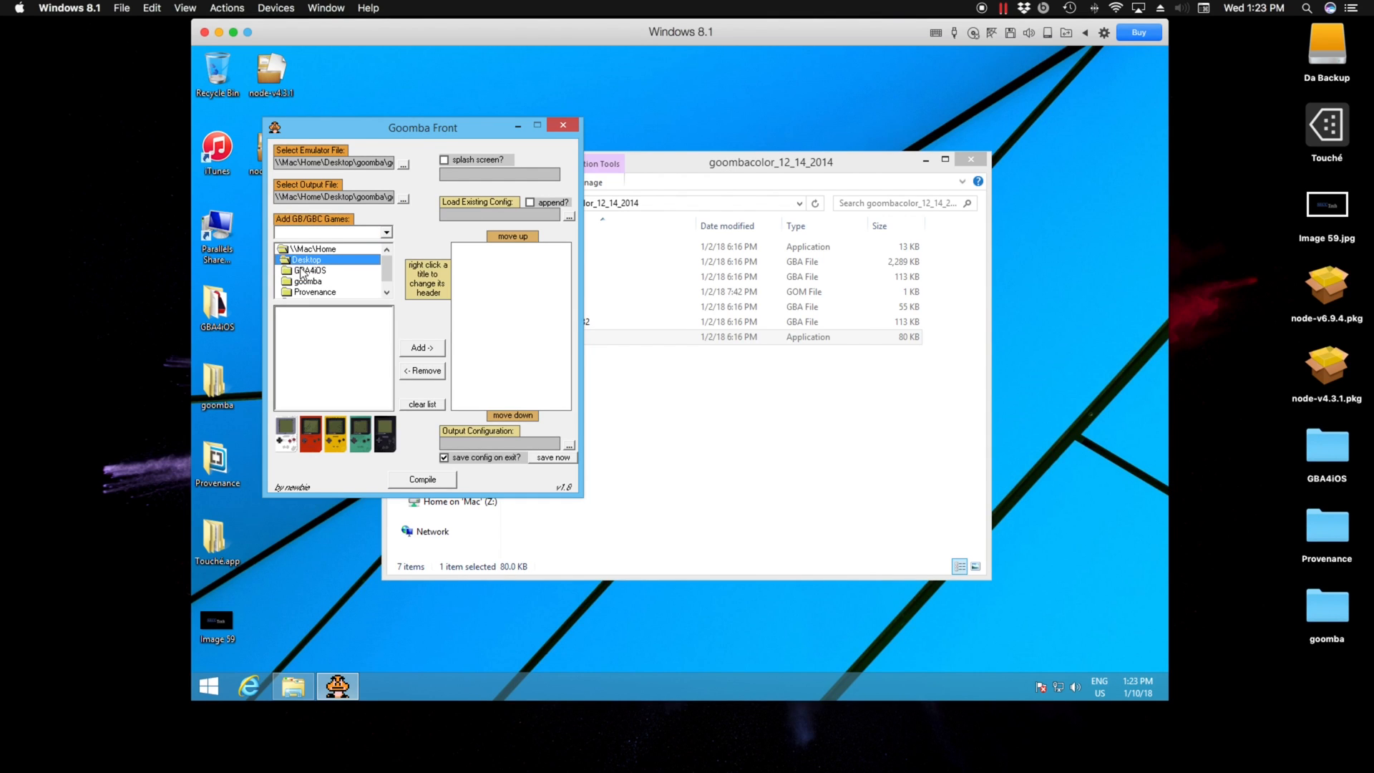
left_click(309, 270)
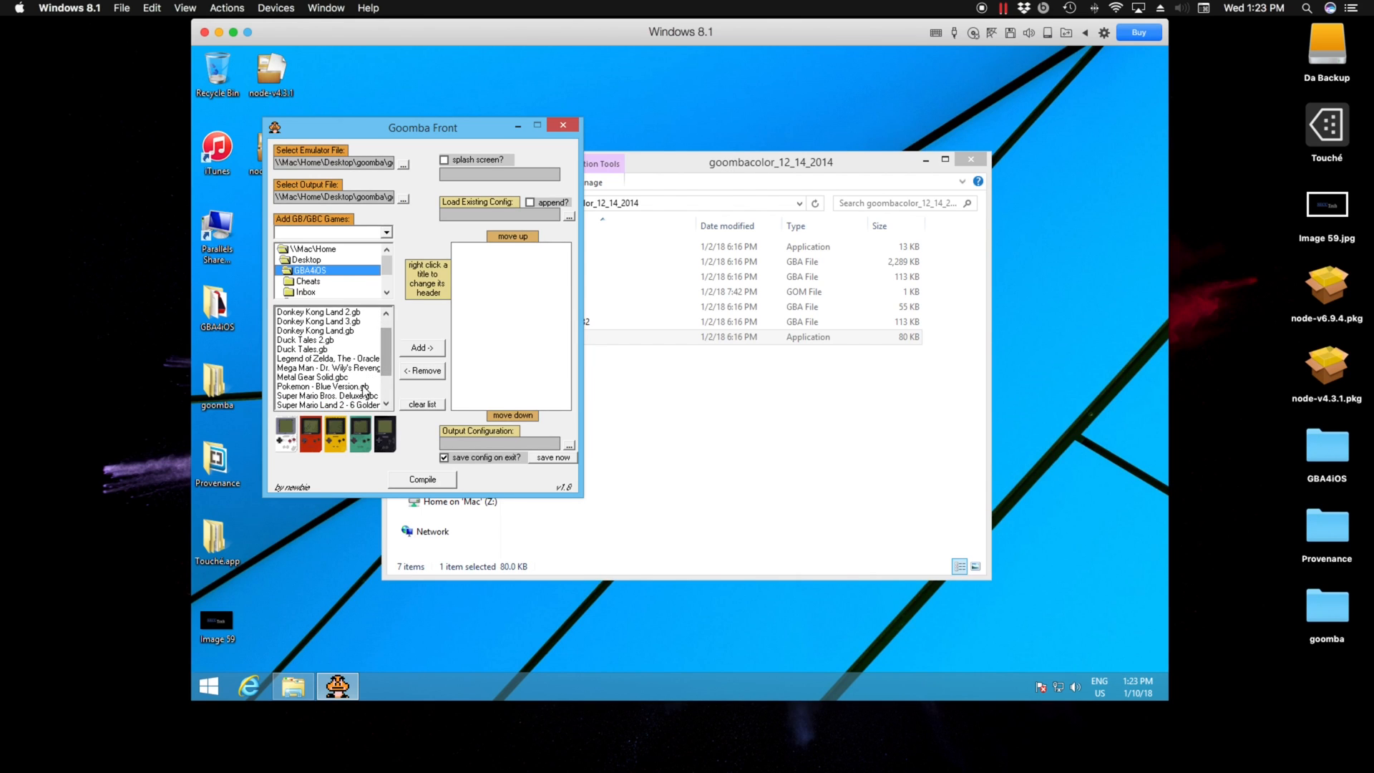
left_click(420, 348)
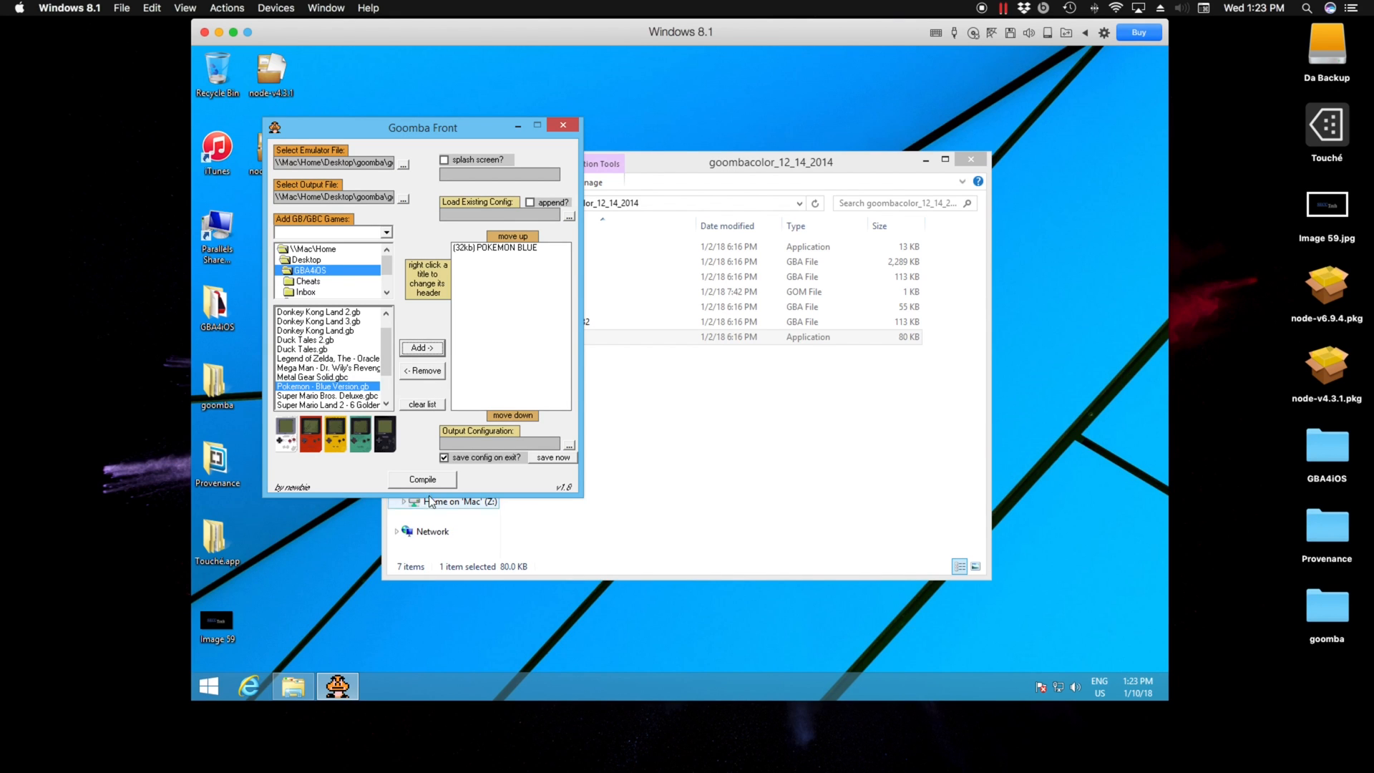
left_click(421, 480)
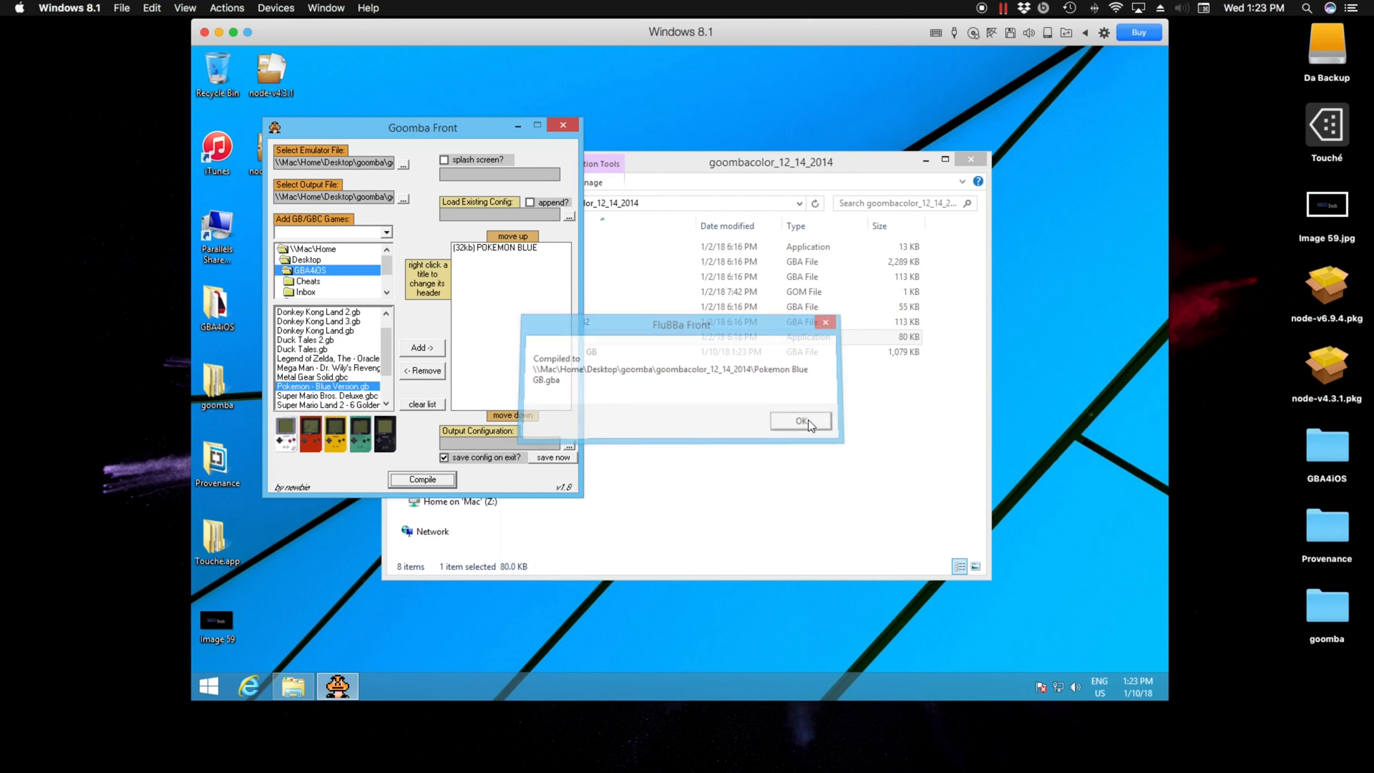
- Dismiss the compile notice and select the new Pokemon Blue GB file in goombacolor_12_14_2014
left_click(799, 421)
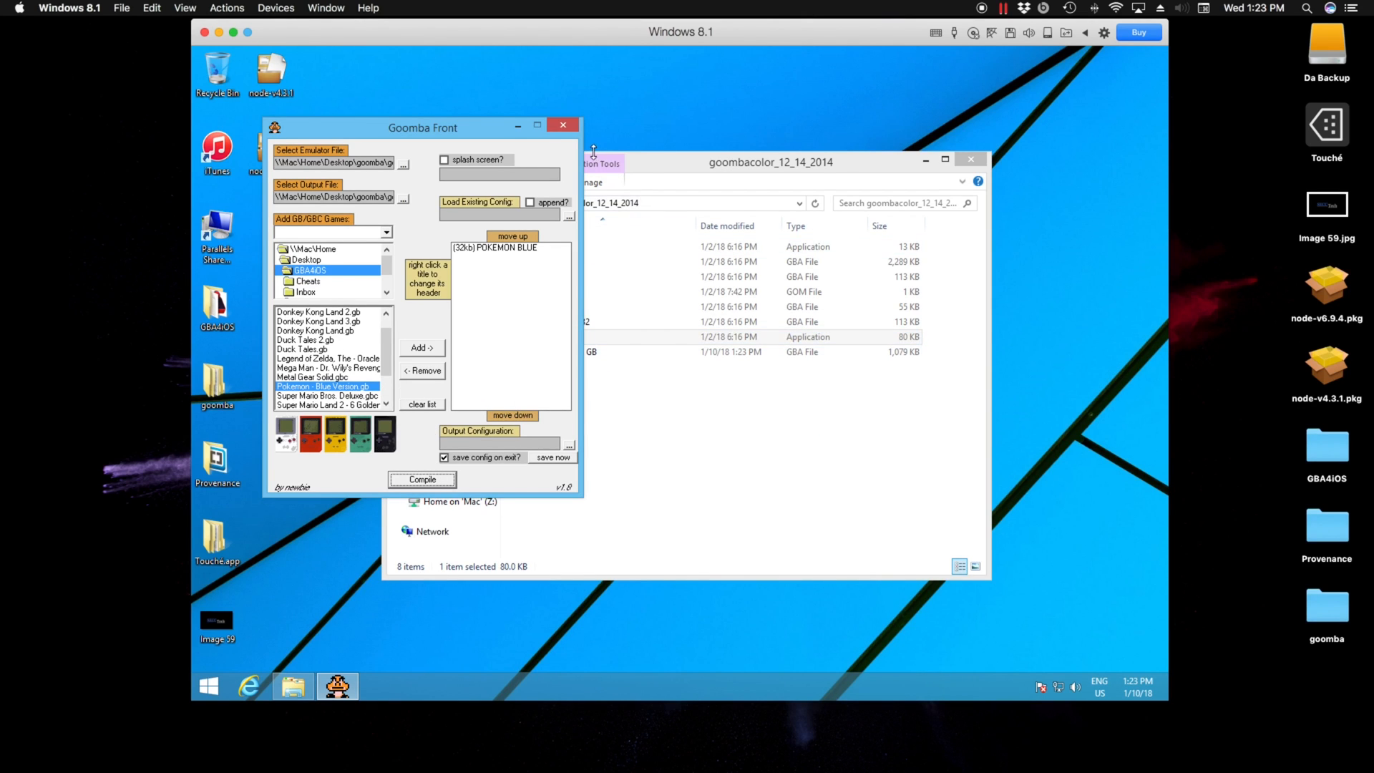
left_click(561, 126)
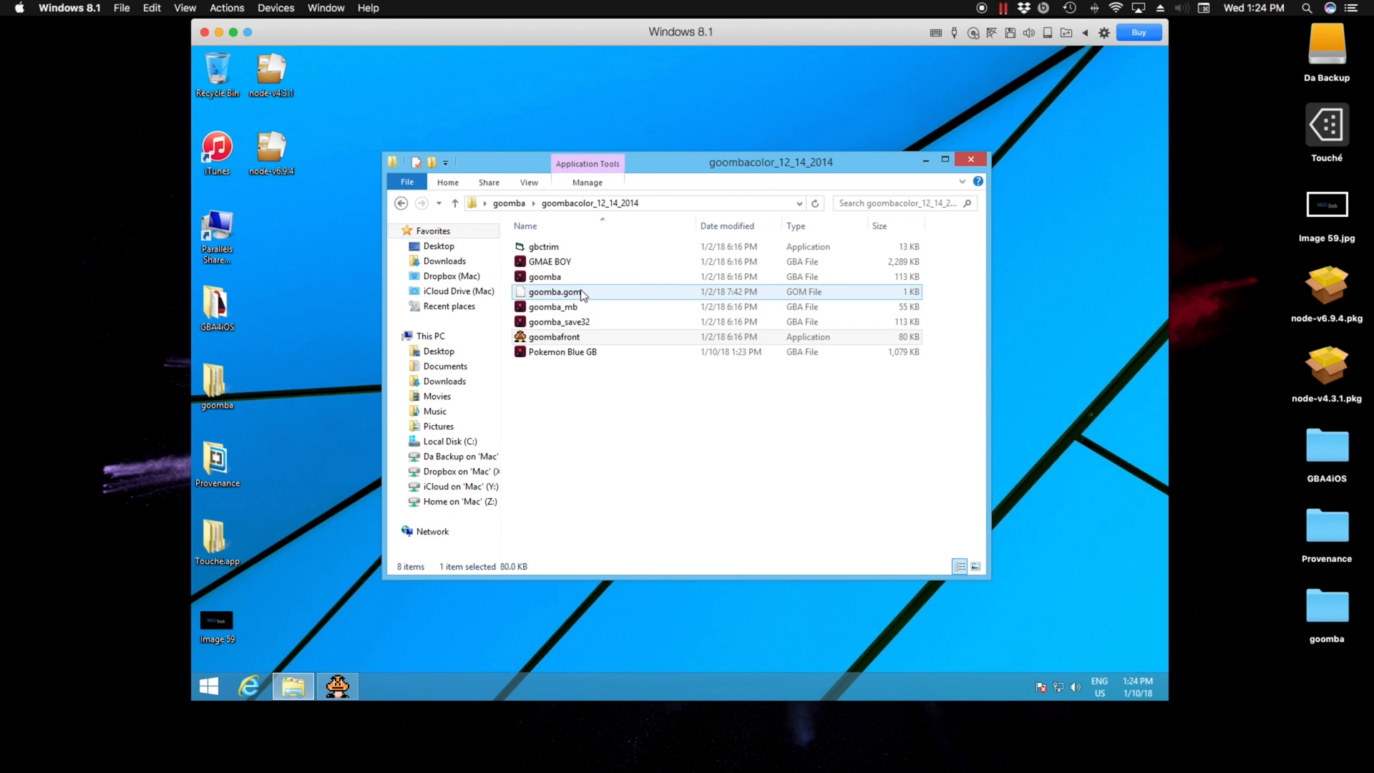
left_click(561, 352)
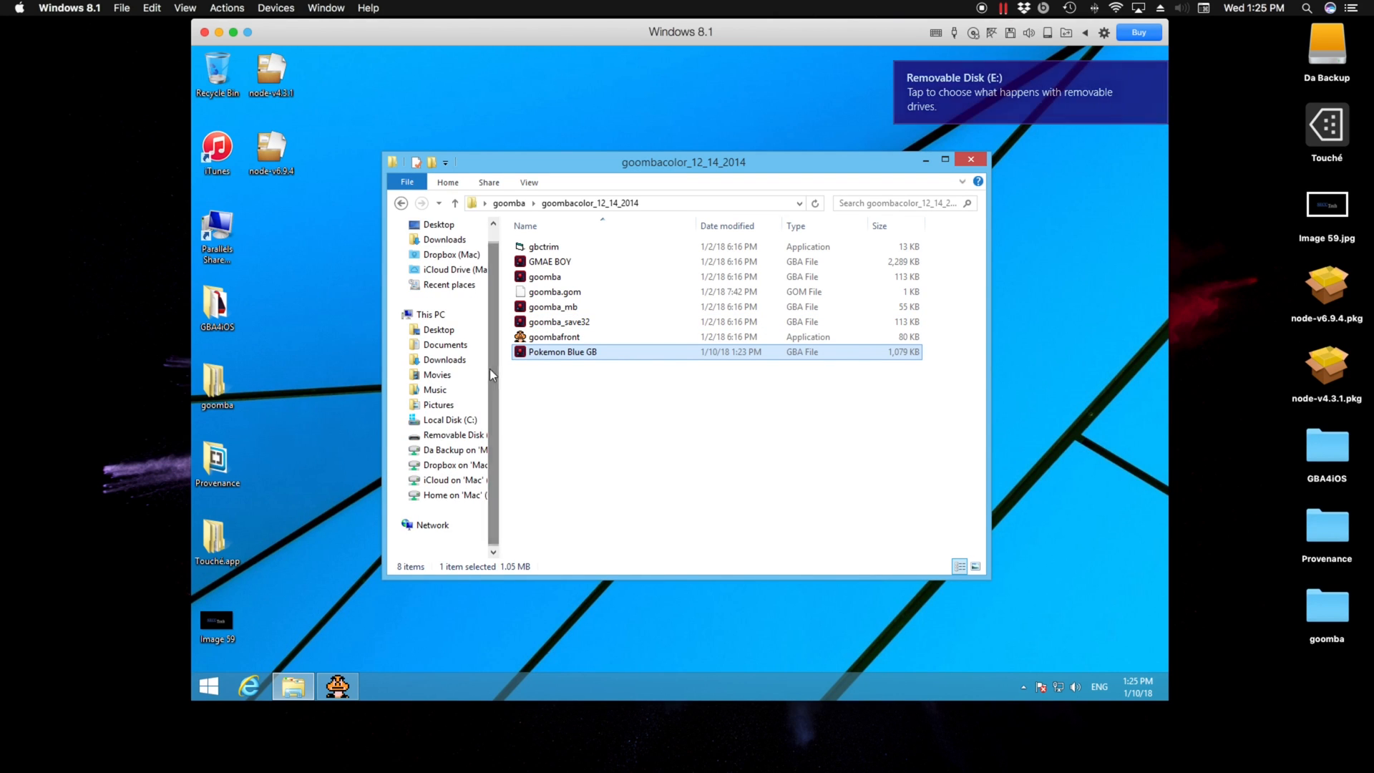
- Bring up Pokemon Blue GB's actions, then open Removable Disk (E:) from This PC
right_click(561, 352)
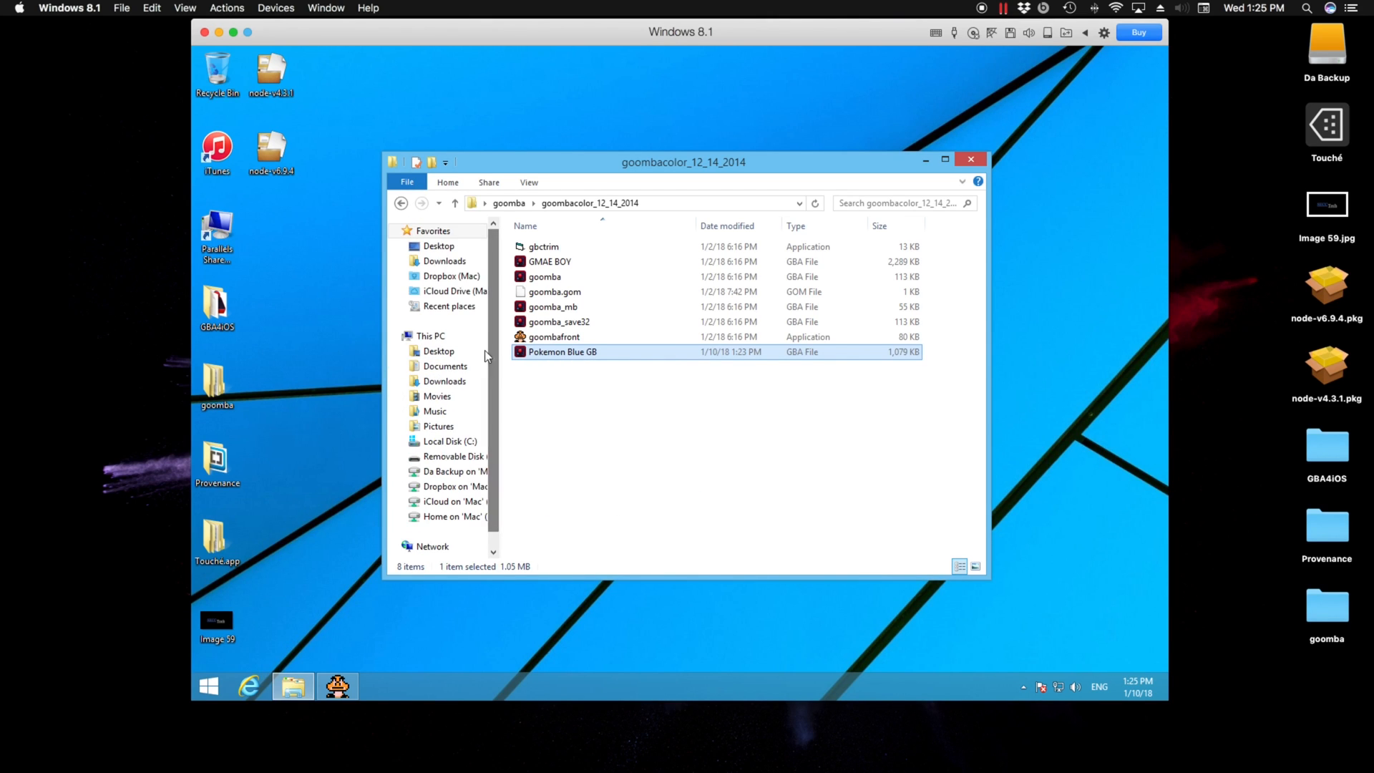
left_click(431, 335)
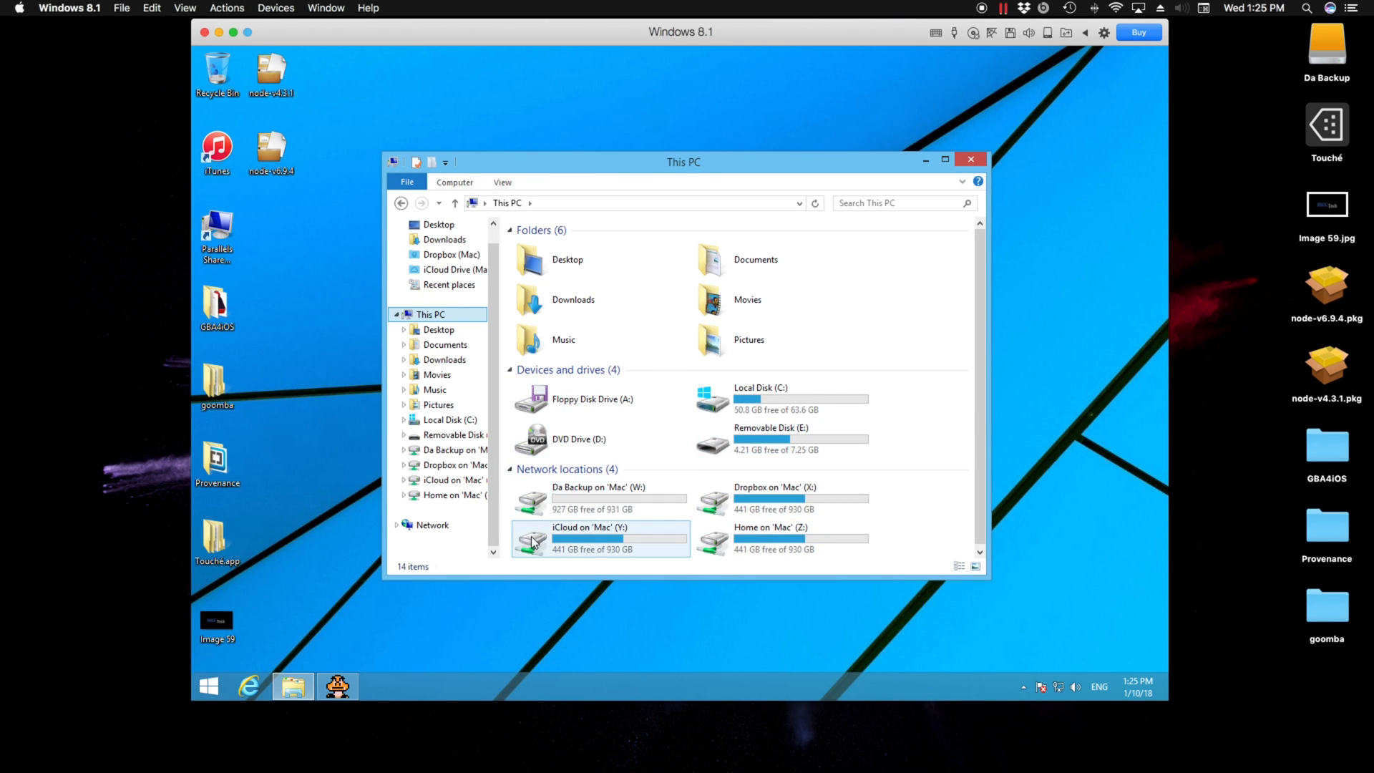
left_click(780, 438)
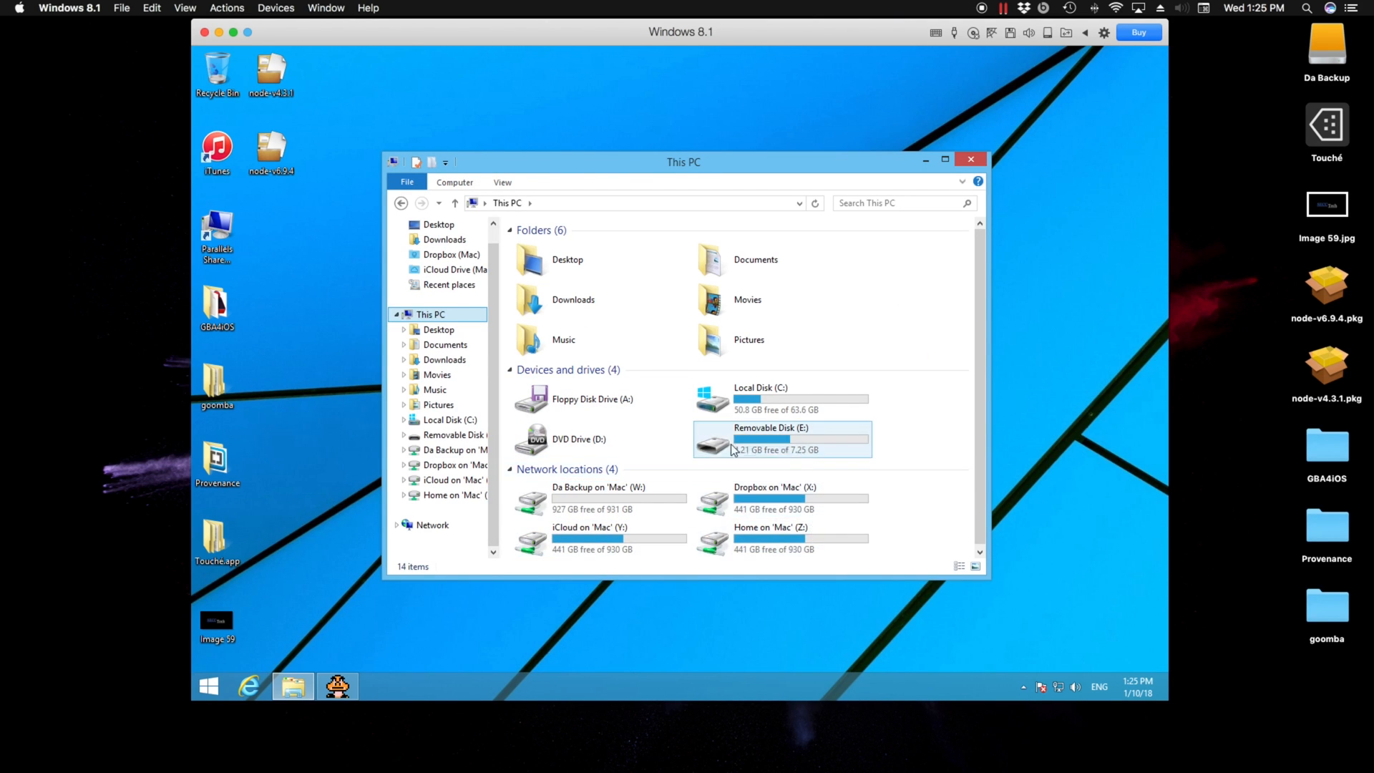
double_click(781, 438)
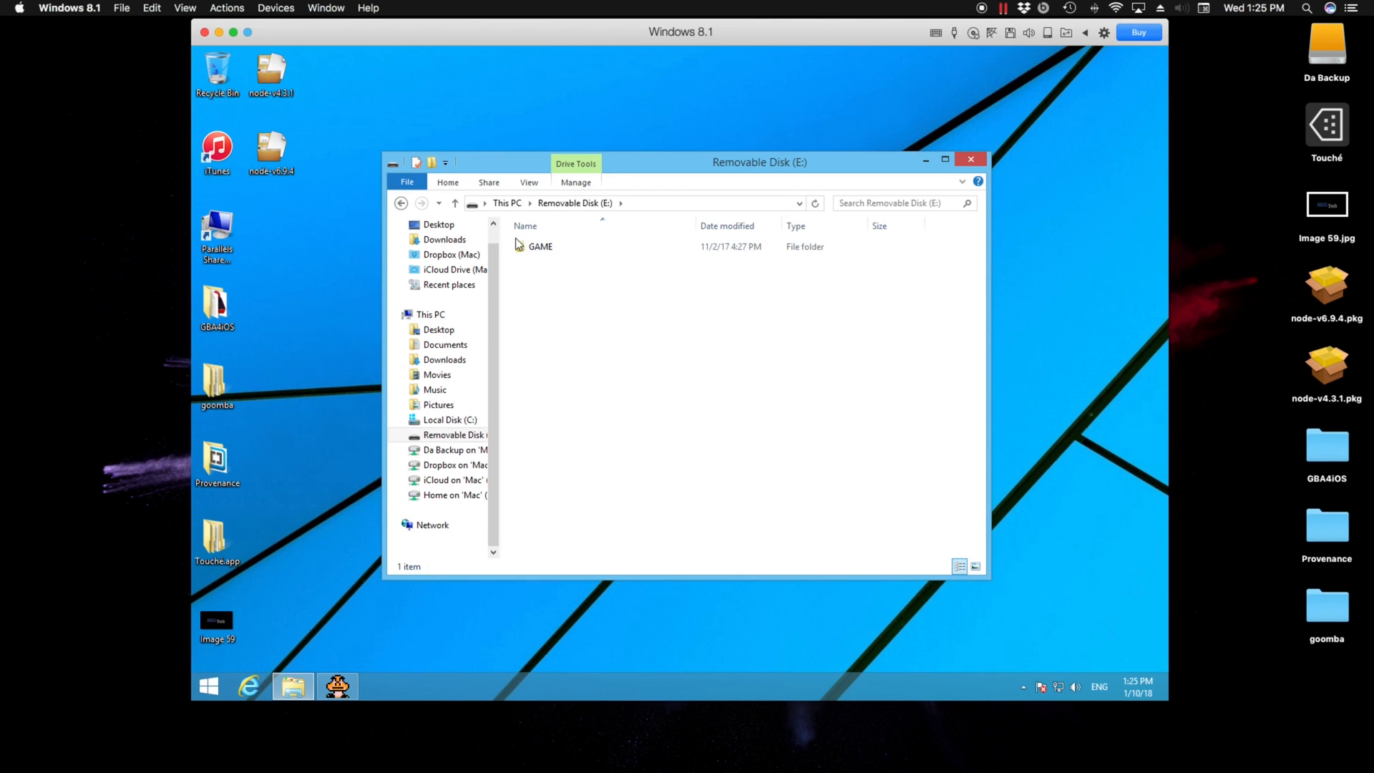
- Open the GAME folder and scroll to select its last file
double_click(540, 245)
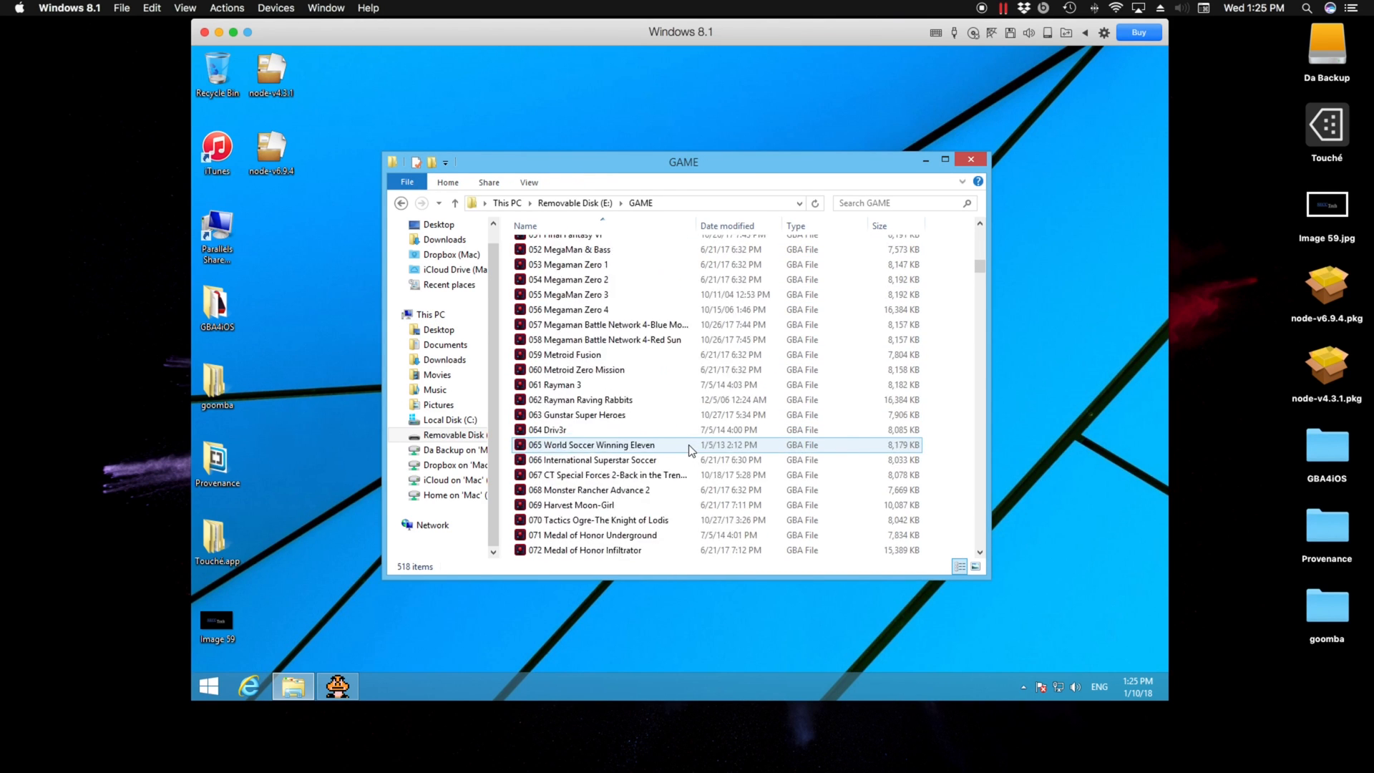
scroll("down", 3)
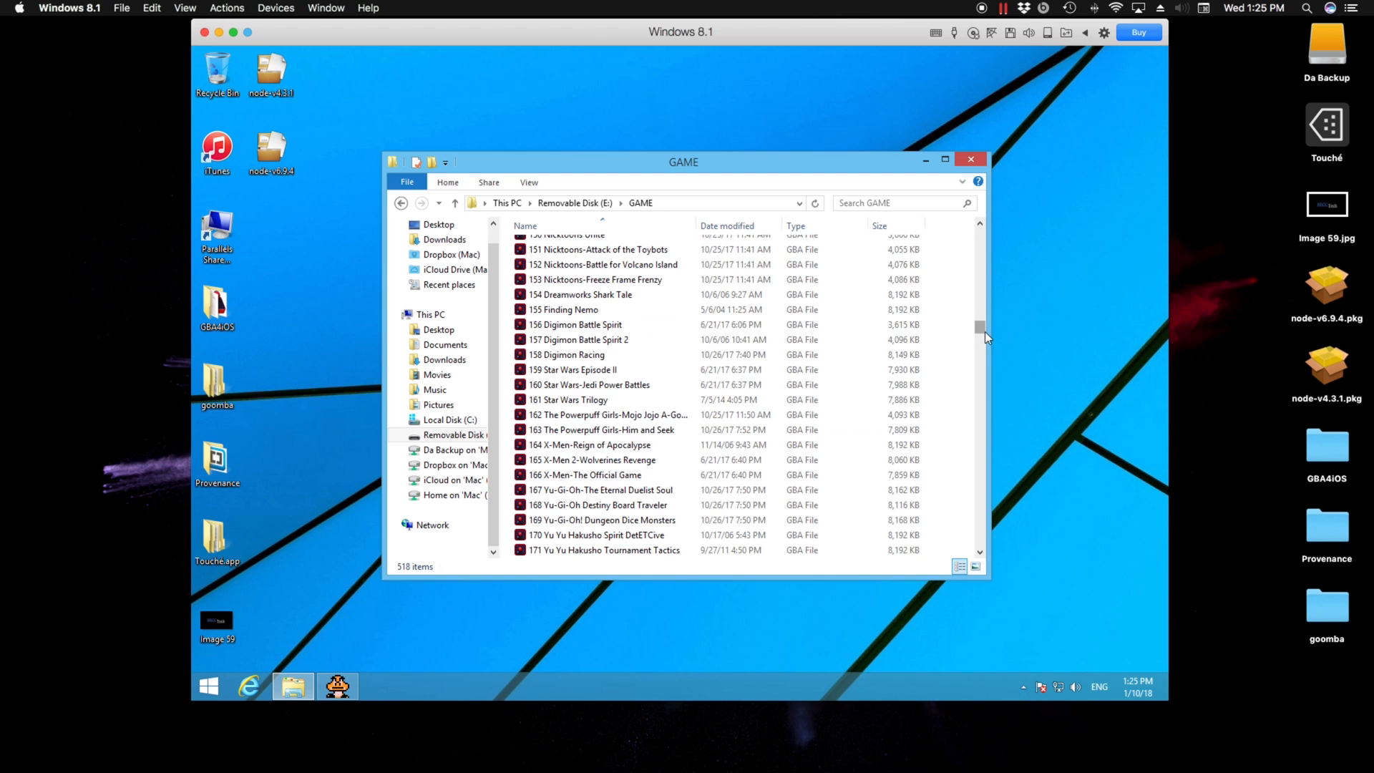
scroll("down", 3)
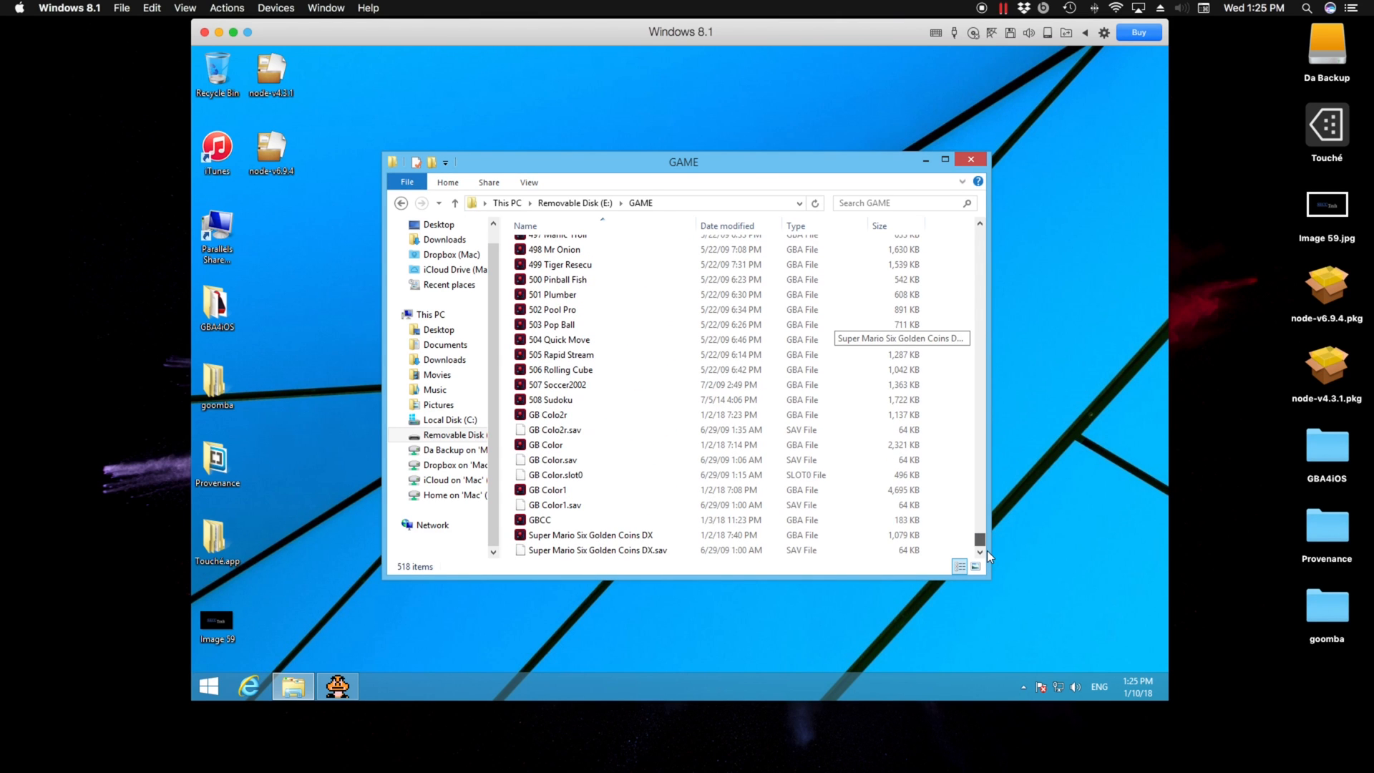
left_click(599, 549)
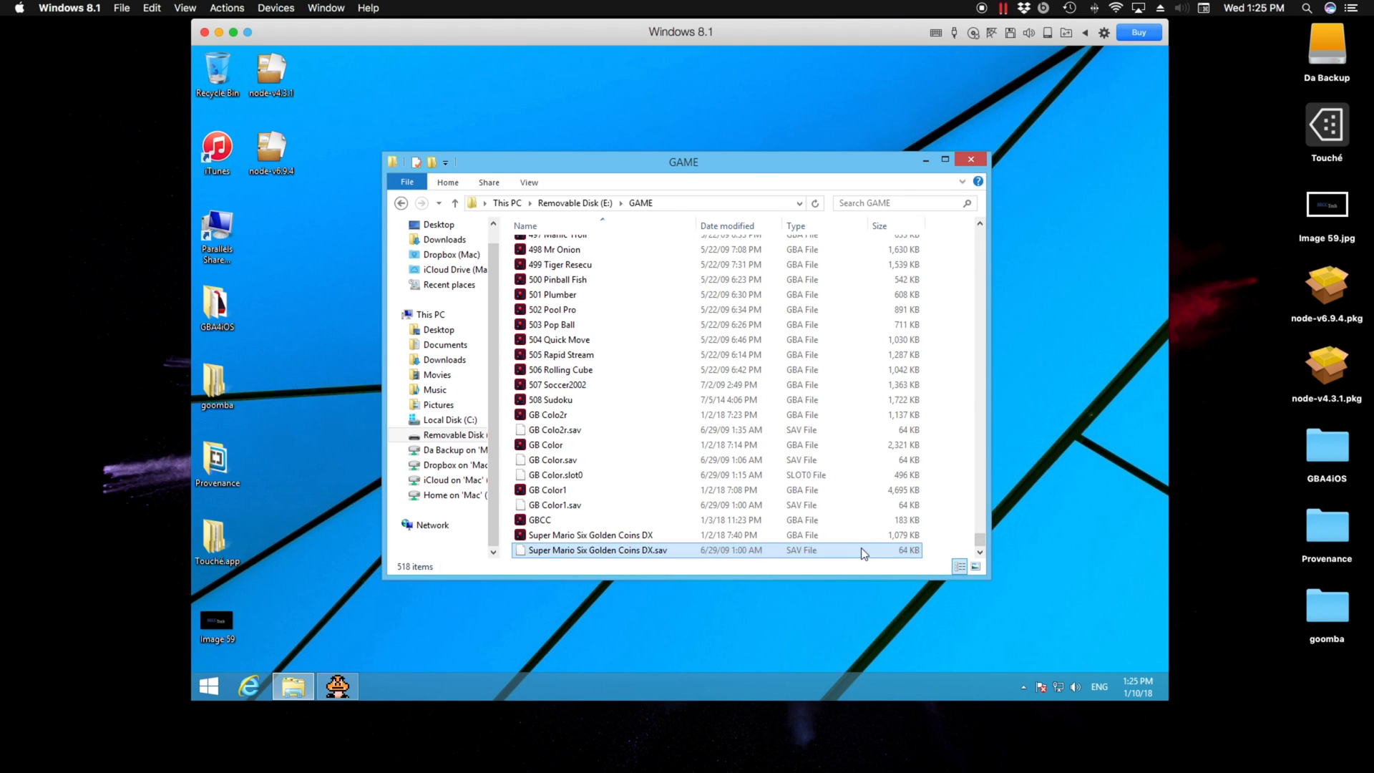
left_click(598, 549)
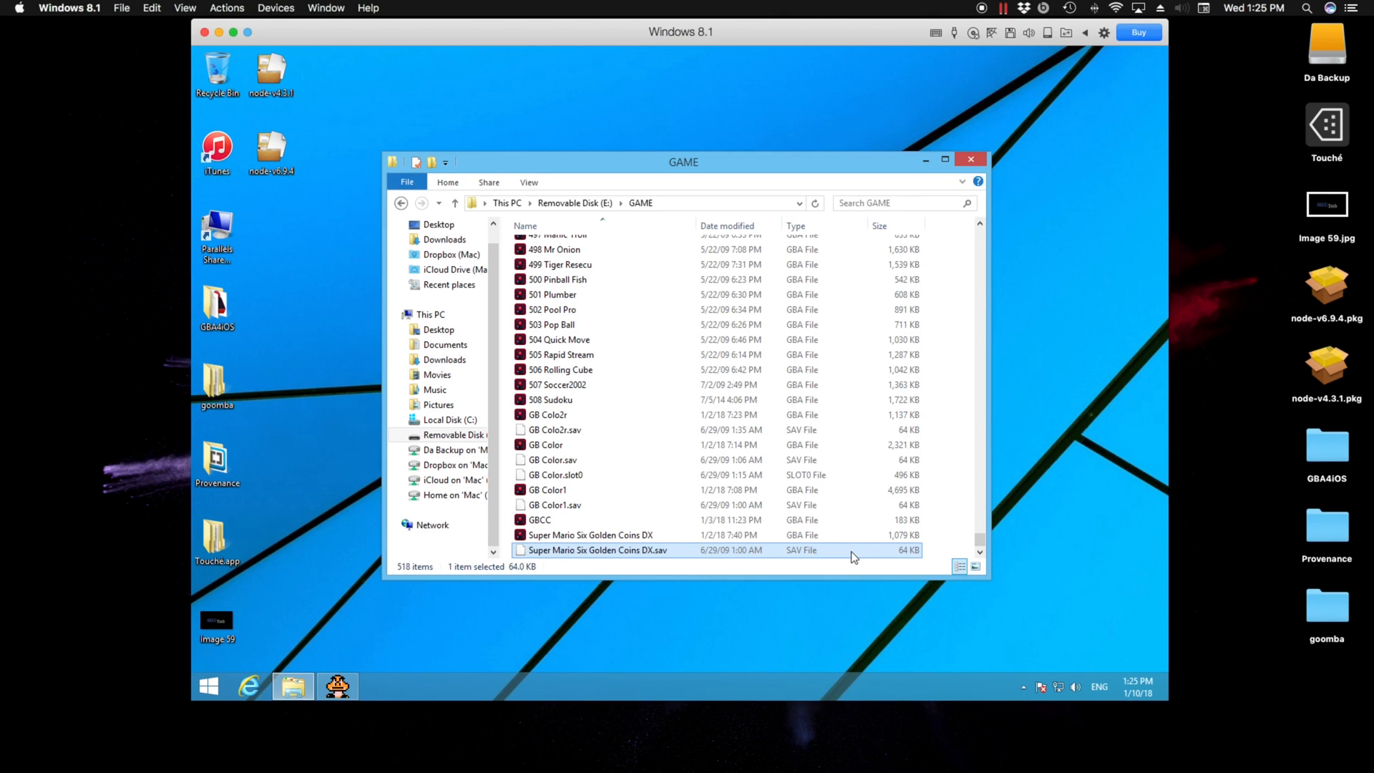